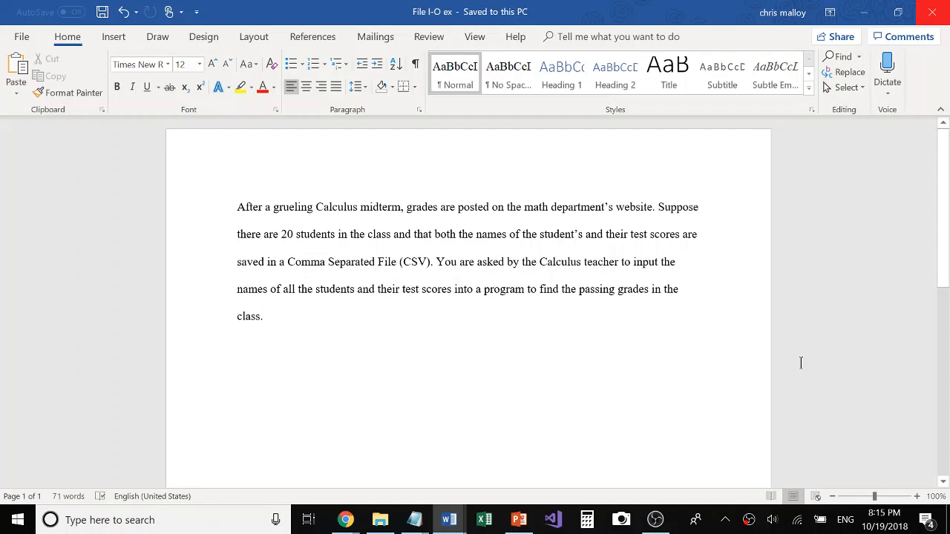
- Bring the PowerPoint File I/O presentation to the front
click(263, 317)
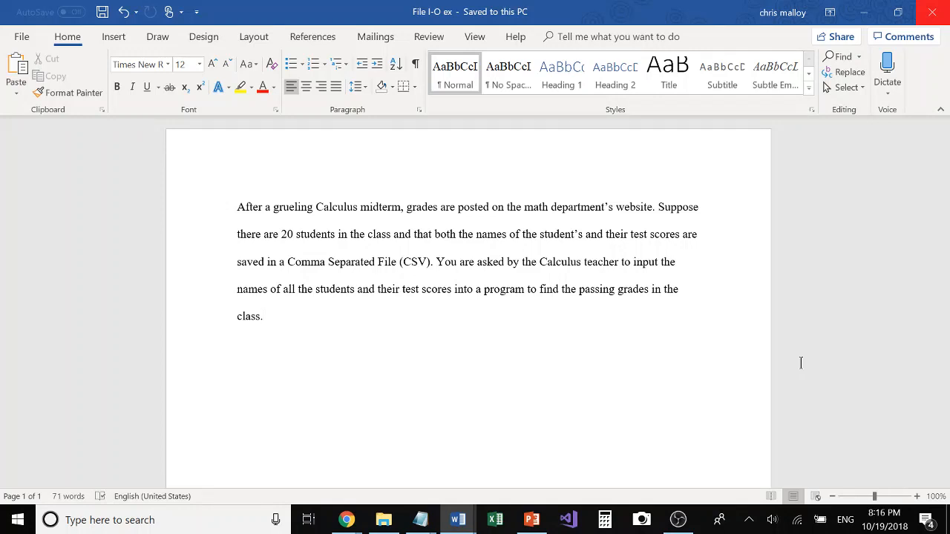
click(263, 316)
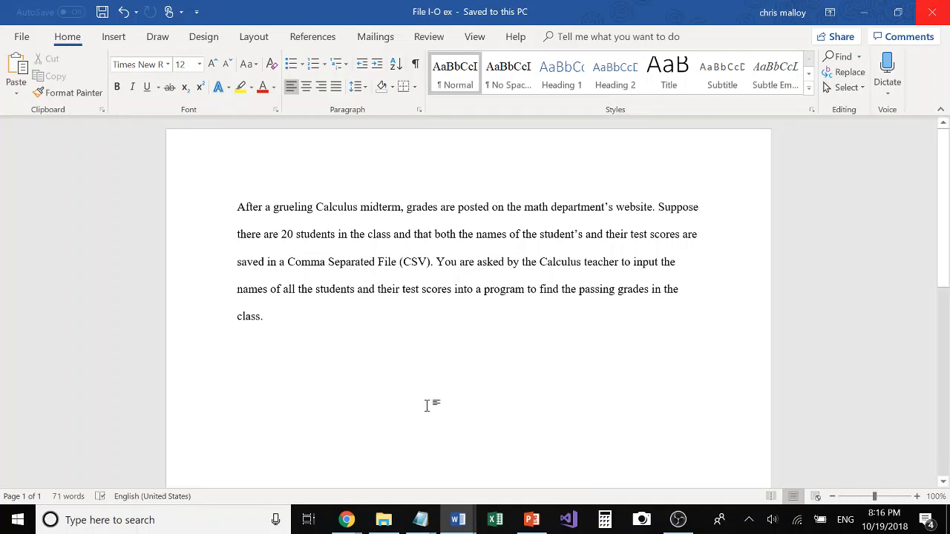
mouse_move(531, 520)
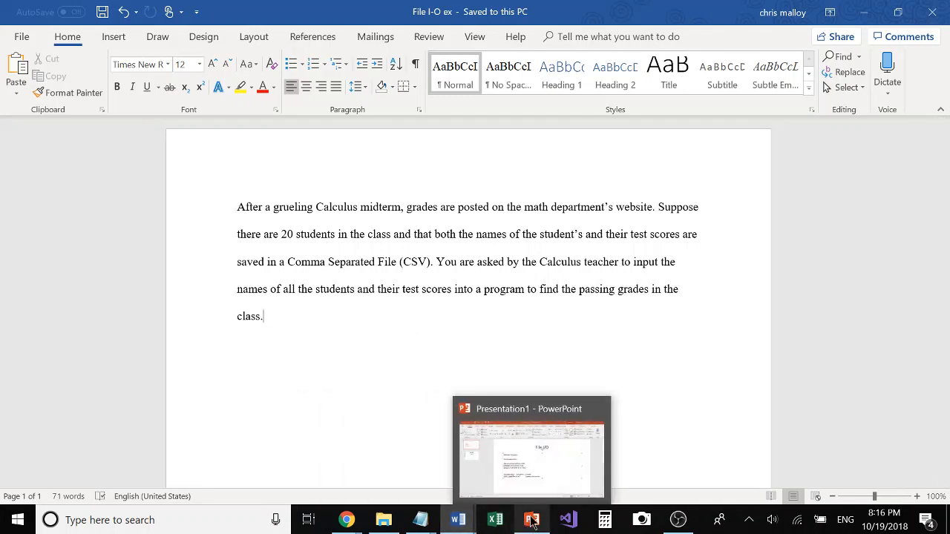
click(532, 448)
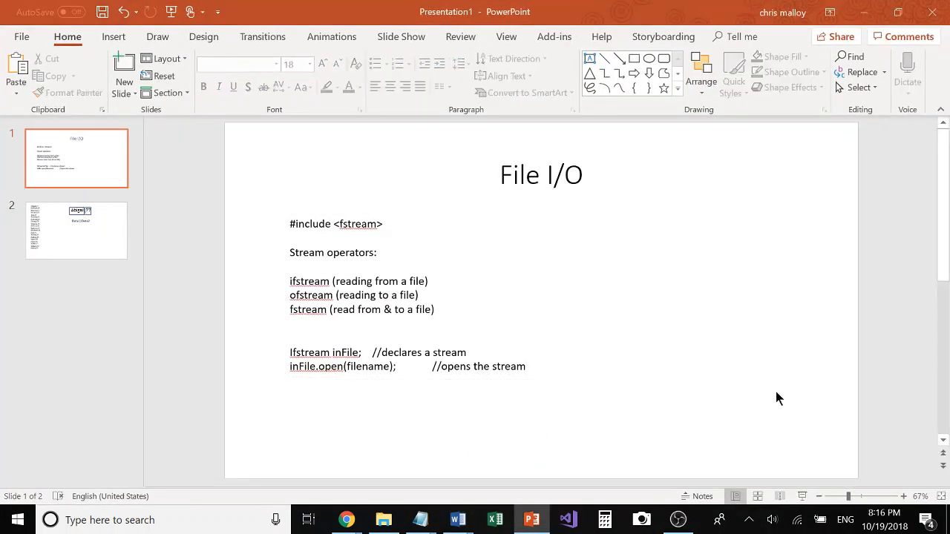
mouse_move(775, 371)
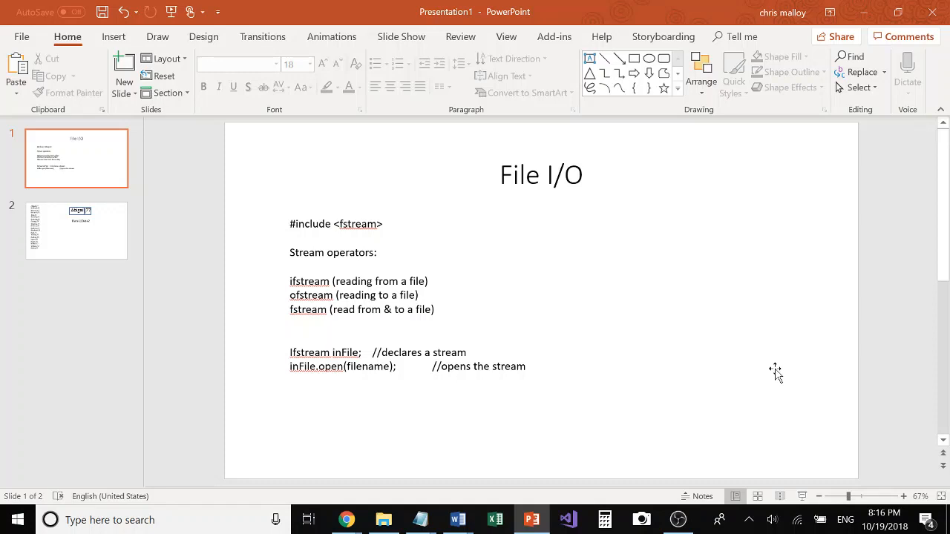
mouse_move(706, 380)
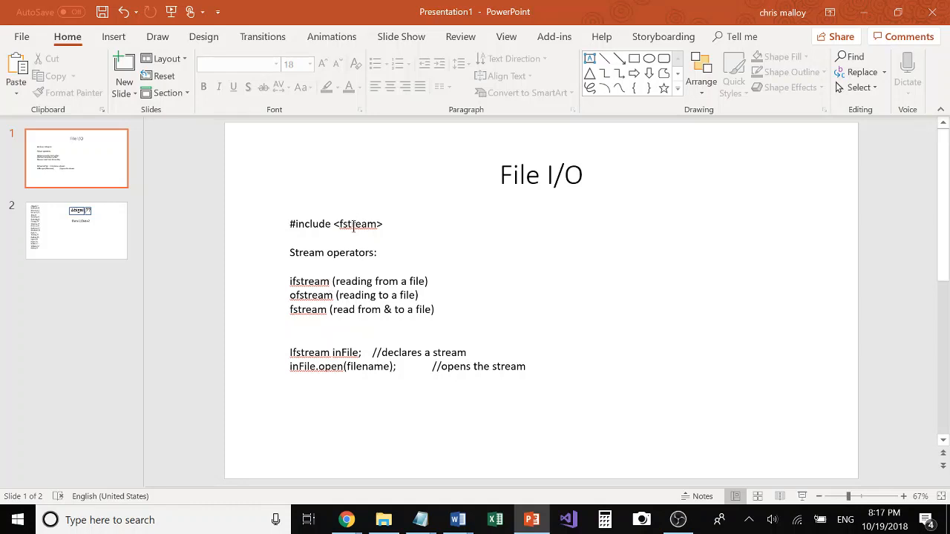
mouse_move(392, 288)
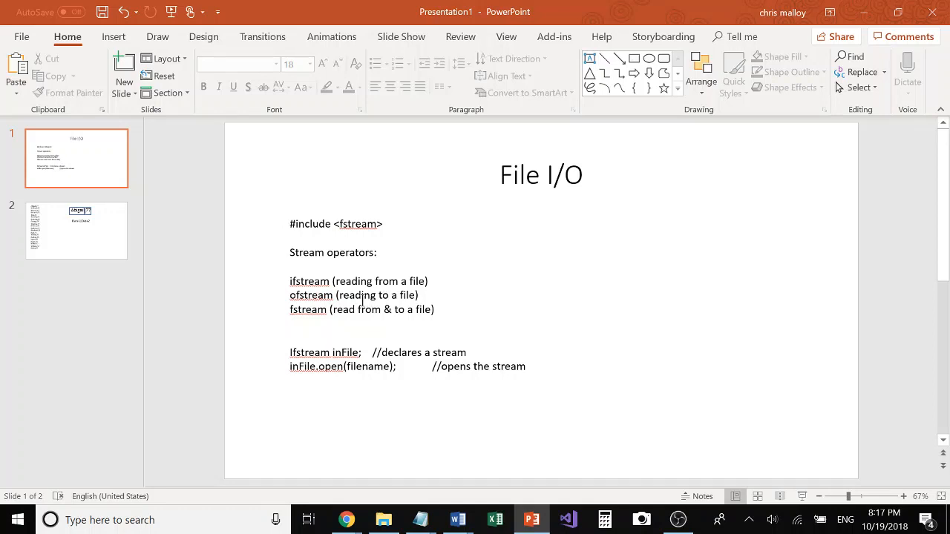
mouse_move(439, 330)
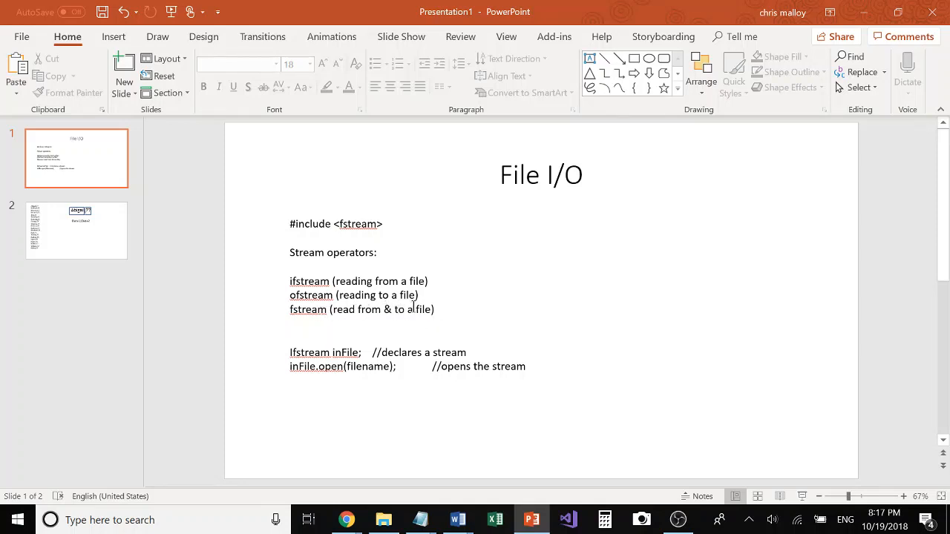
- Edit the slide's open statement to read inFile.open("filename.txt") with quotes and .txt extension
click(435, 310)
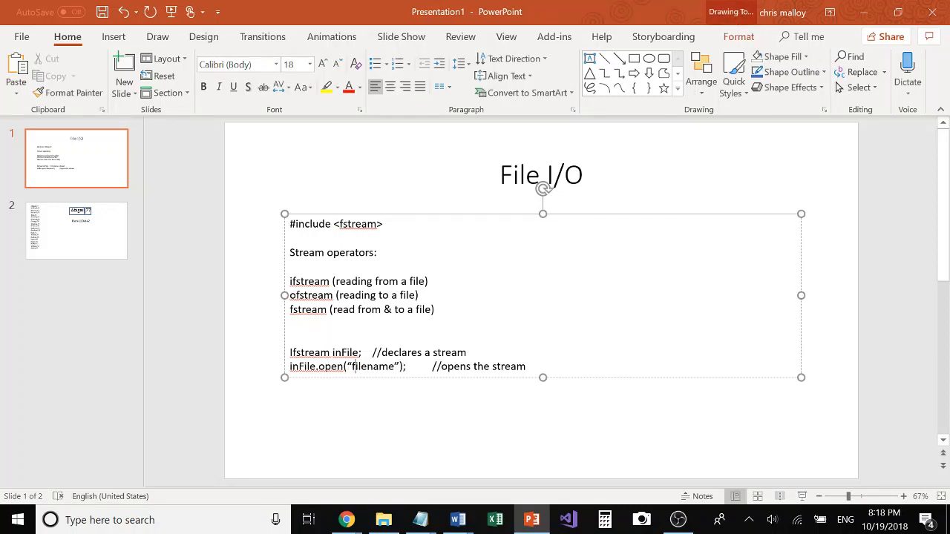
text(.t)
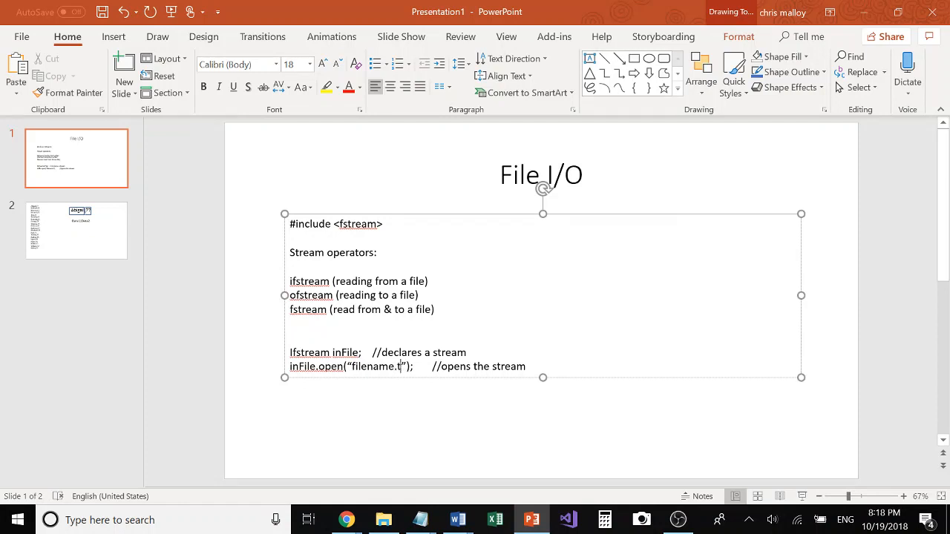
text(xt)
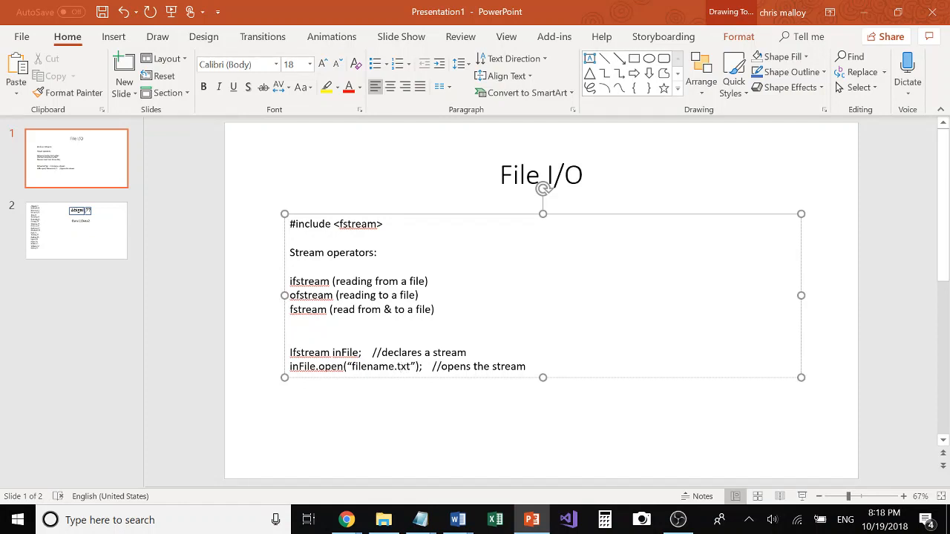
click(487, 413)
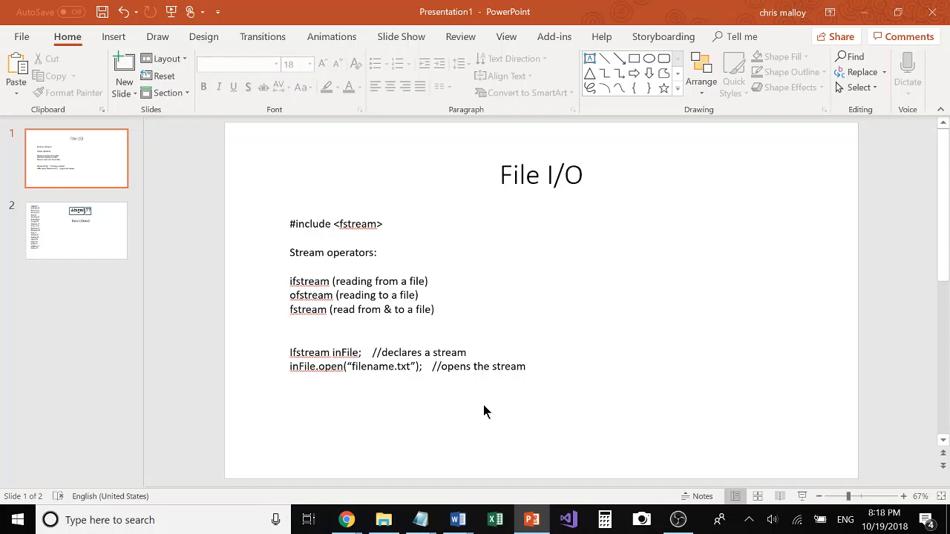
mouse_move(371, 389)
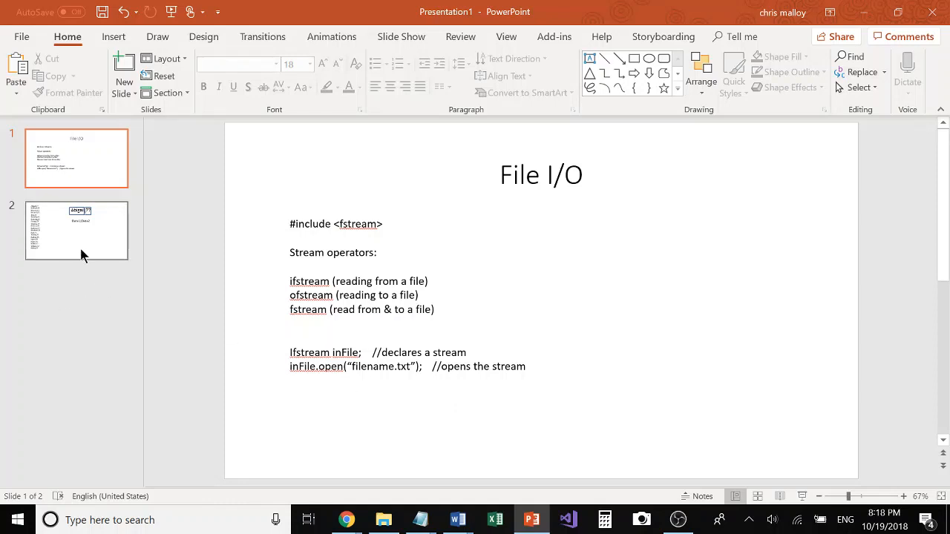
- Show the student names-and-scores slide, then switch to the C++ Split function in Cloud9
click(77, 230)
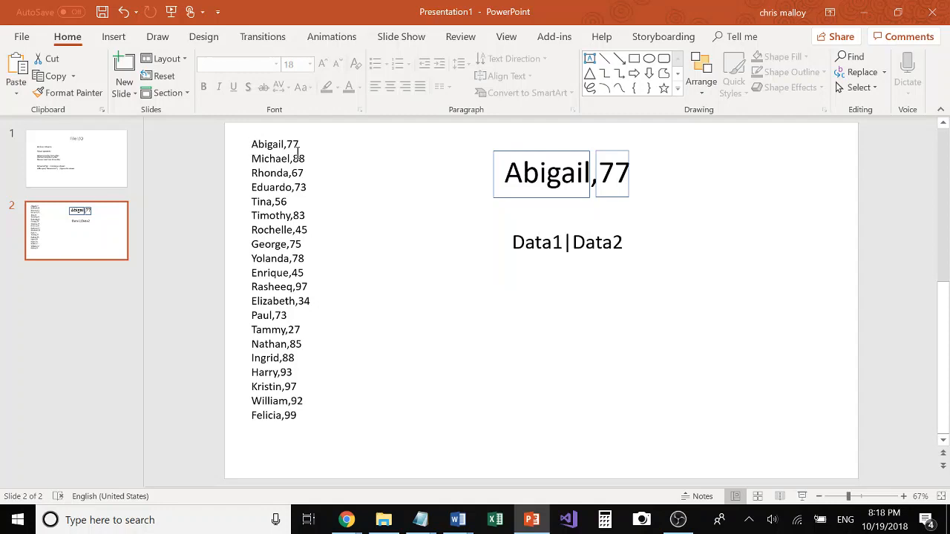
mouse_move(264, 151)
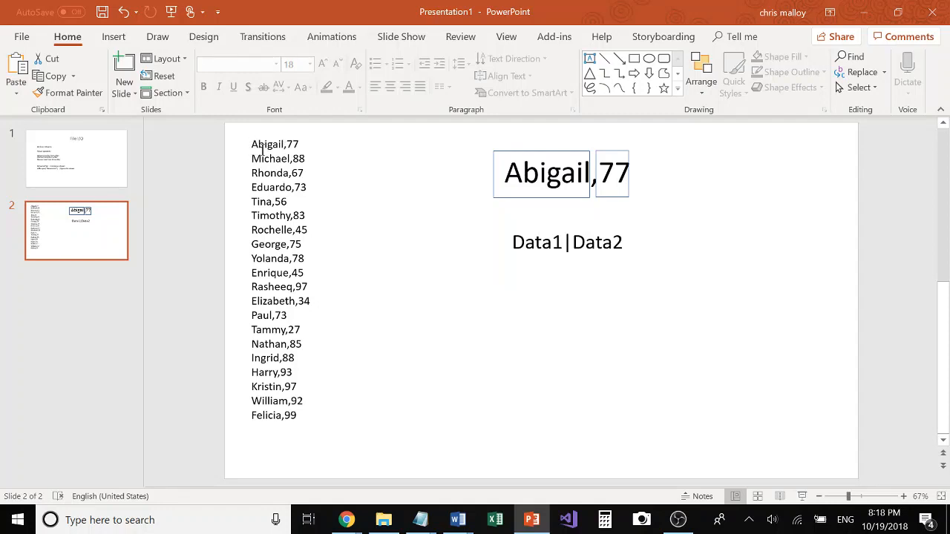
mouse_move(496, 211)
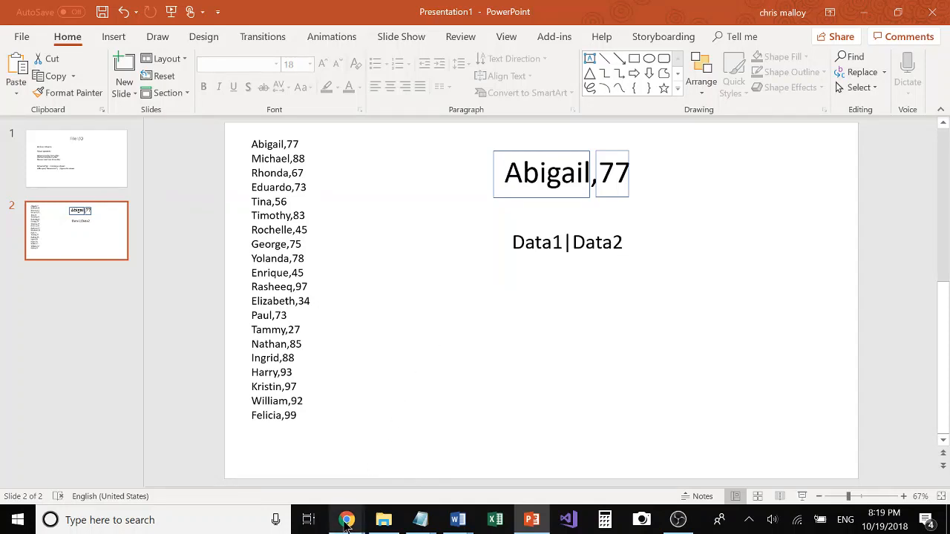
click(347, 520)
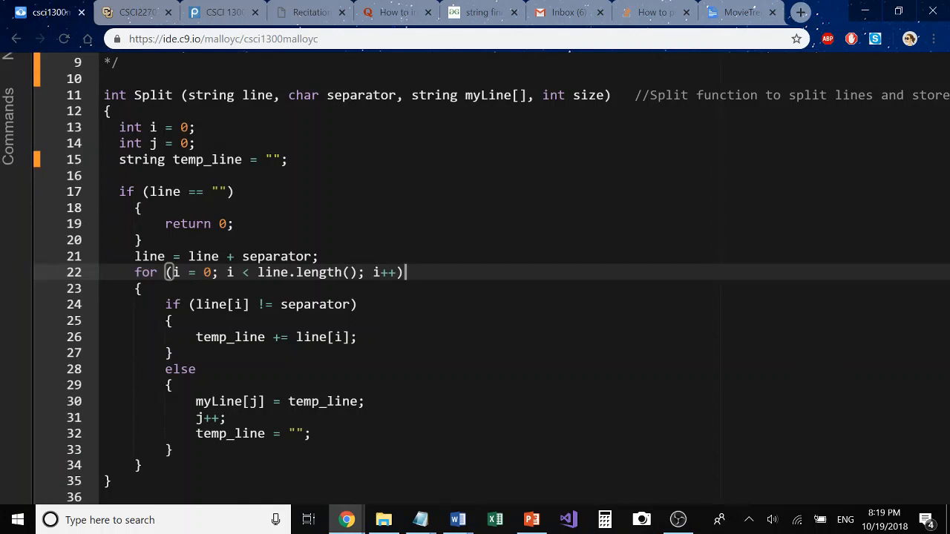
scroll(down, 3)
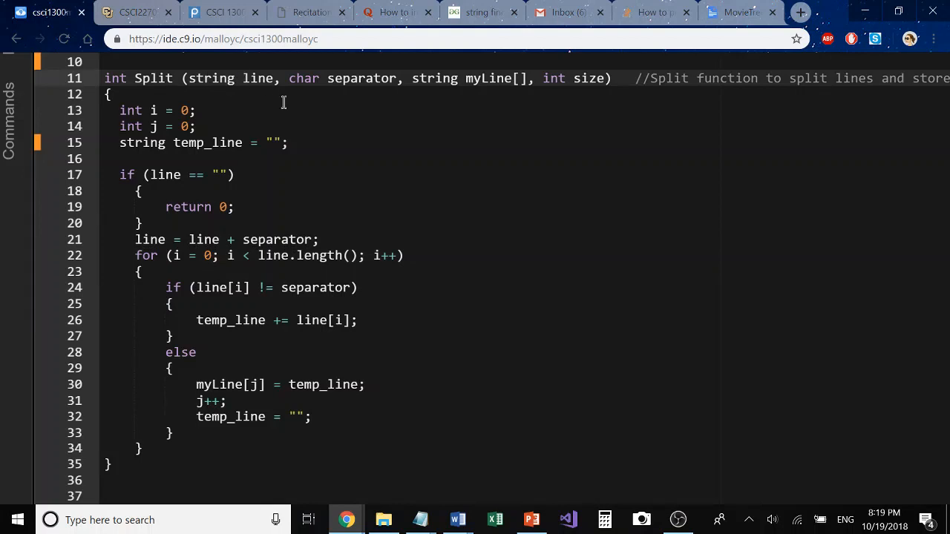
mouse_move(334, 156)
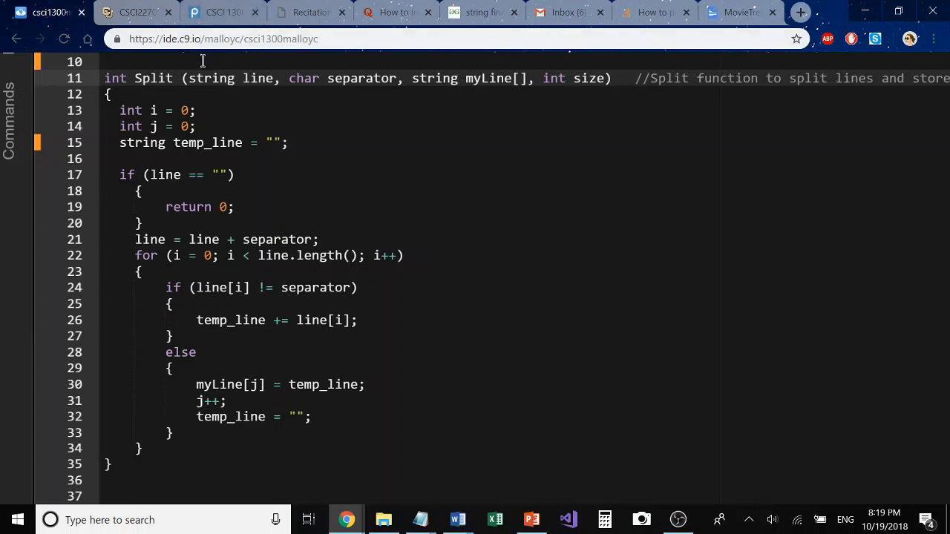
mouse_move(255, 80)
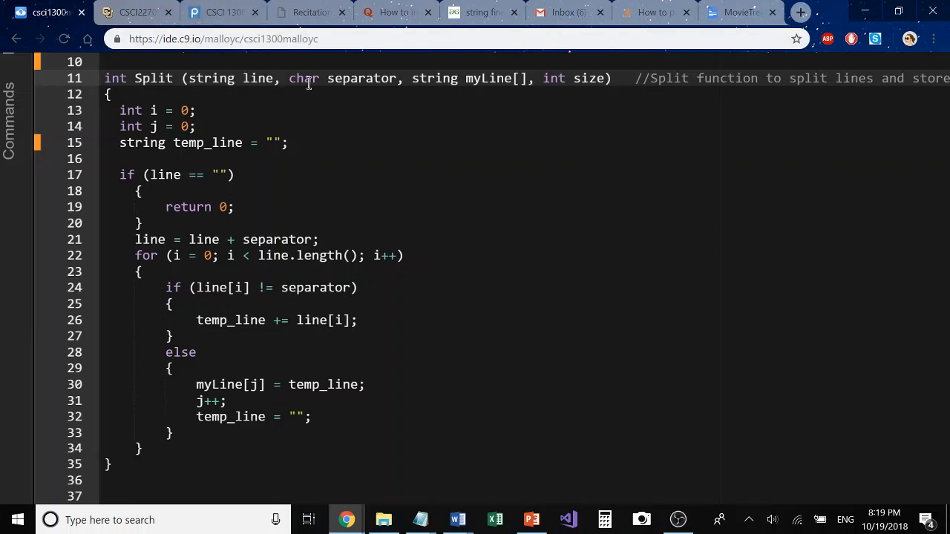
mouse_move(329, 77)
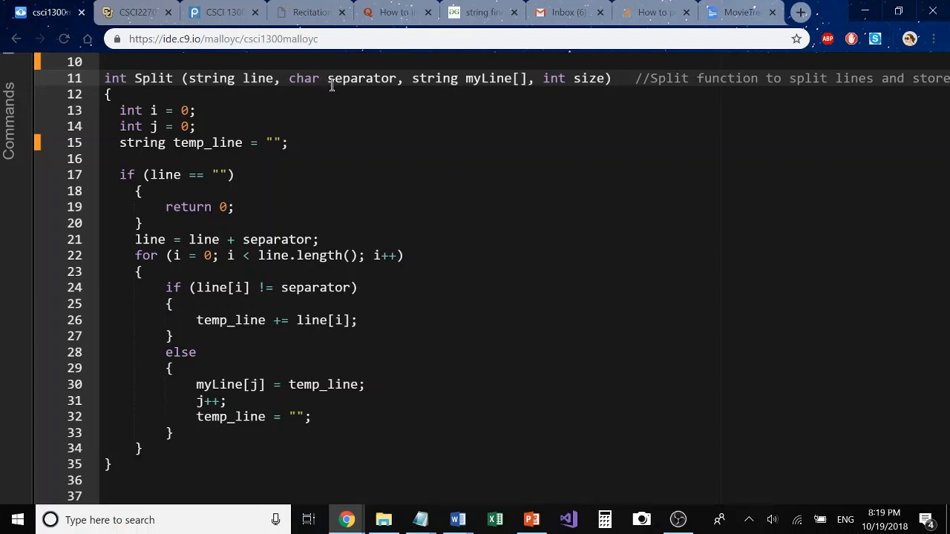
mouse_move(428, 83)
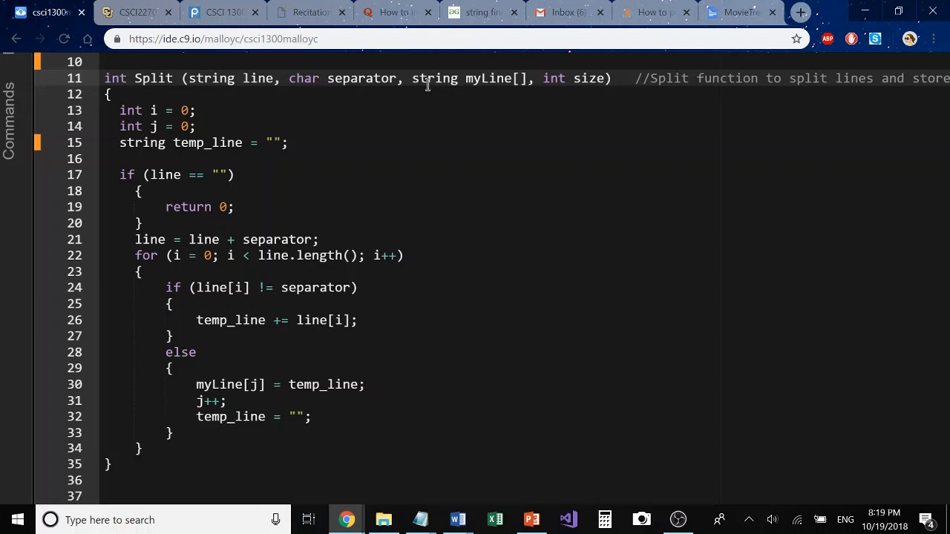
mouse_move(505, 88)
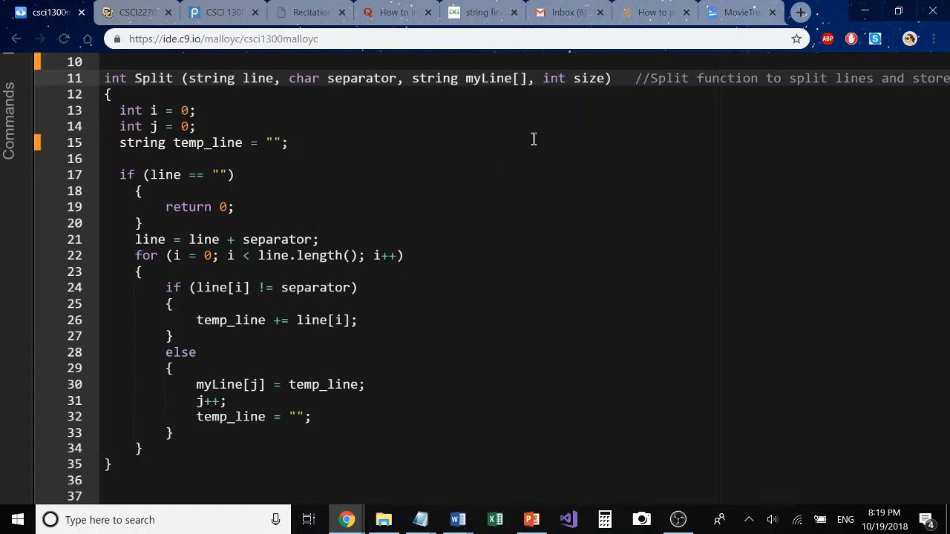
mouse_move(257, 128)
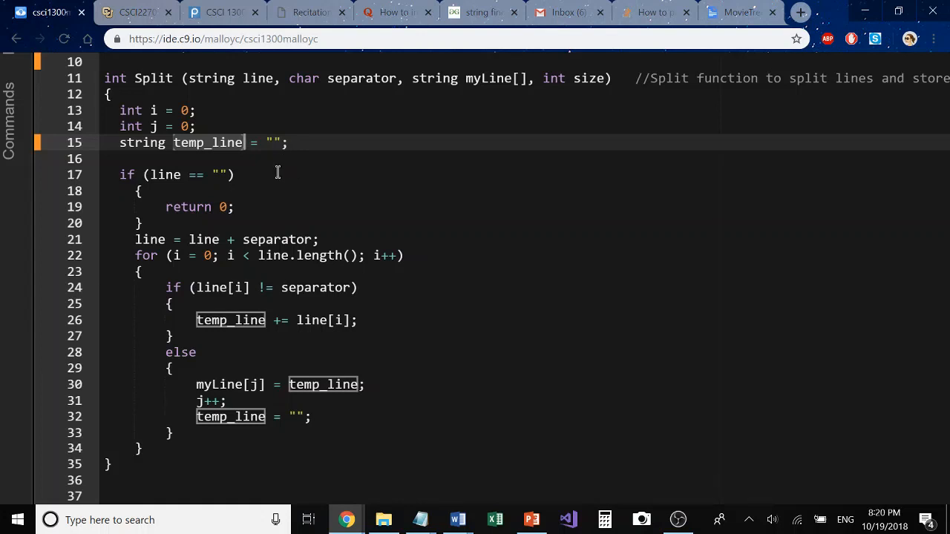
mouse_move(276, 175)
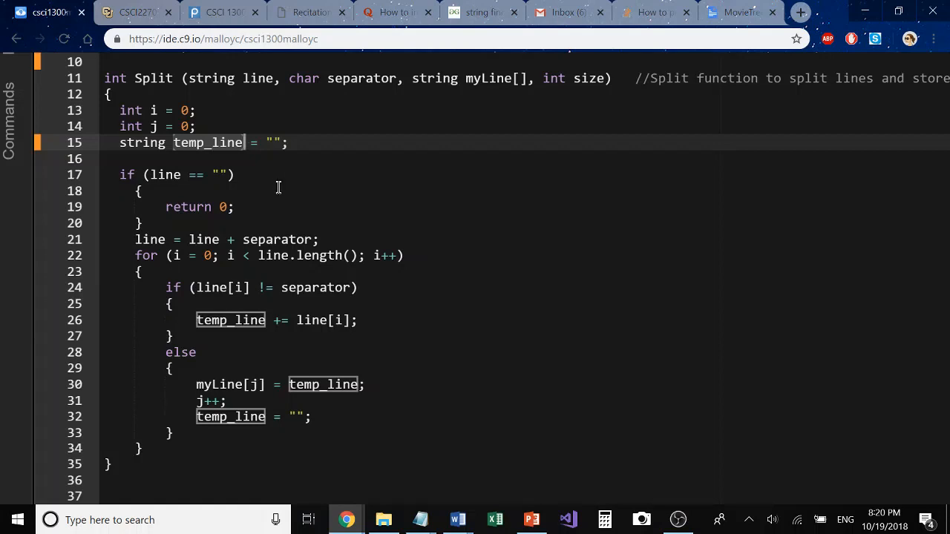
mouse_move(317, 231)
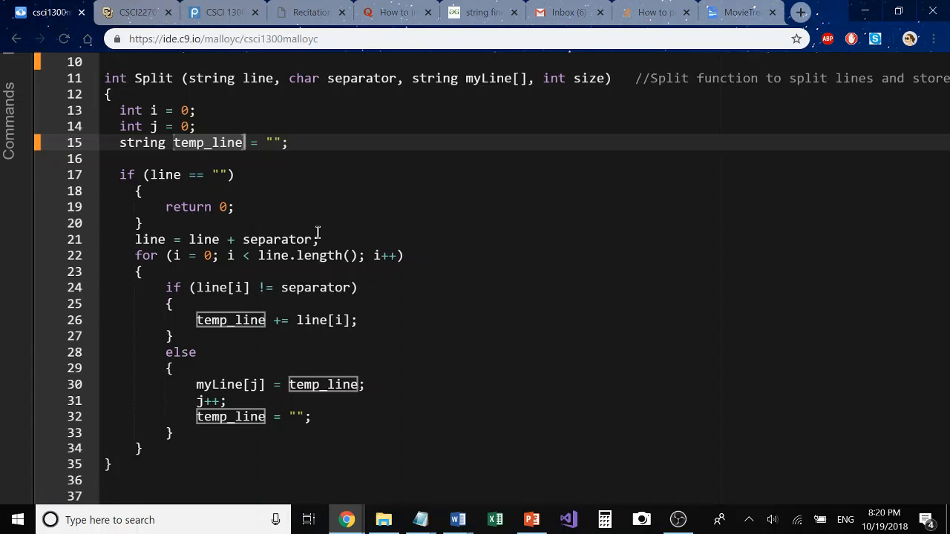
mouse_move(297, 193)
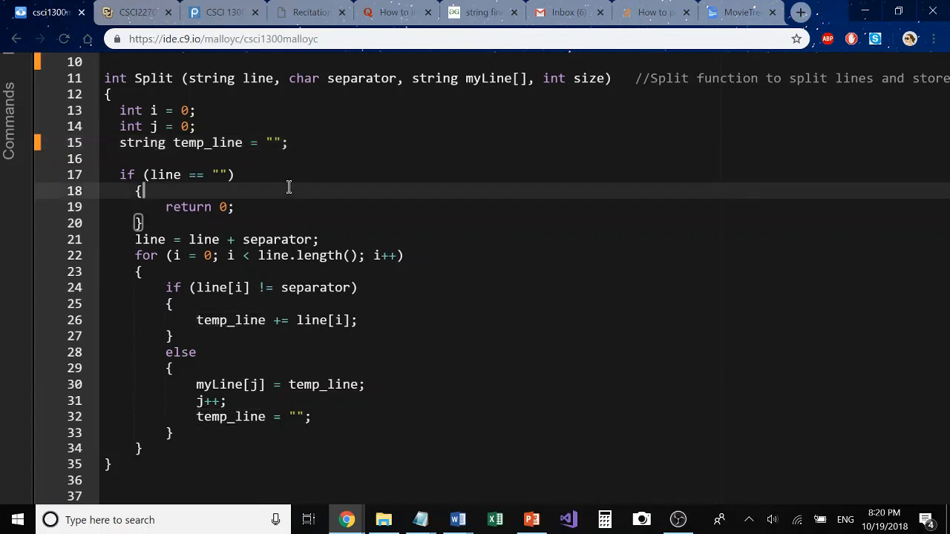
mouse_move(122, 200)
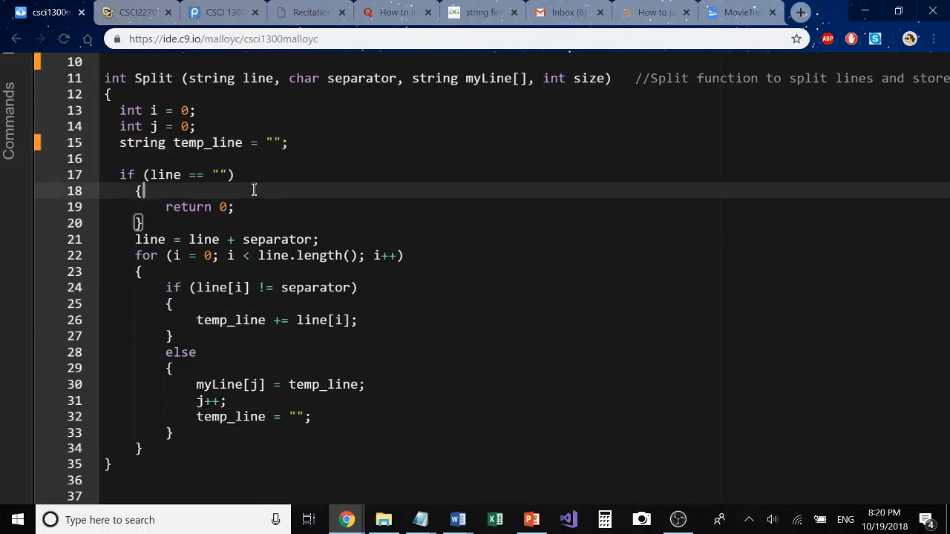
mouse_move(178, 256)
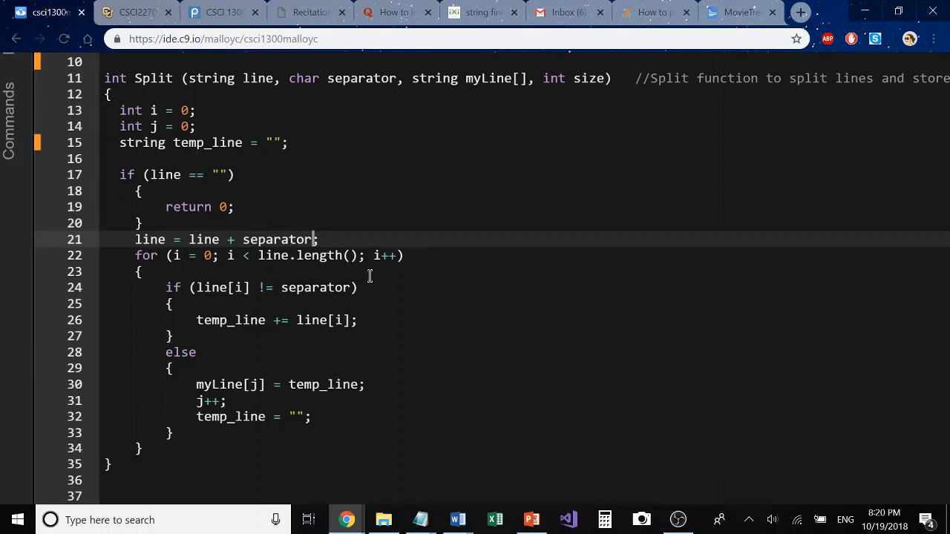
scroll(down, 3)
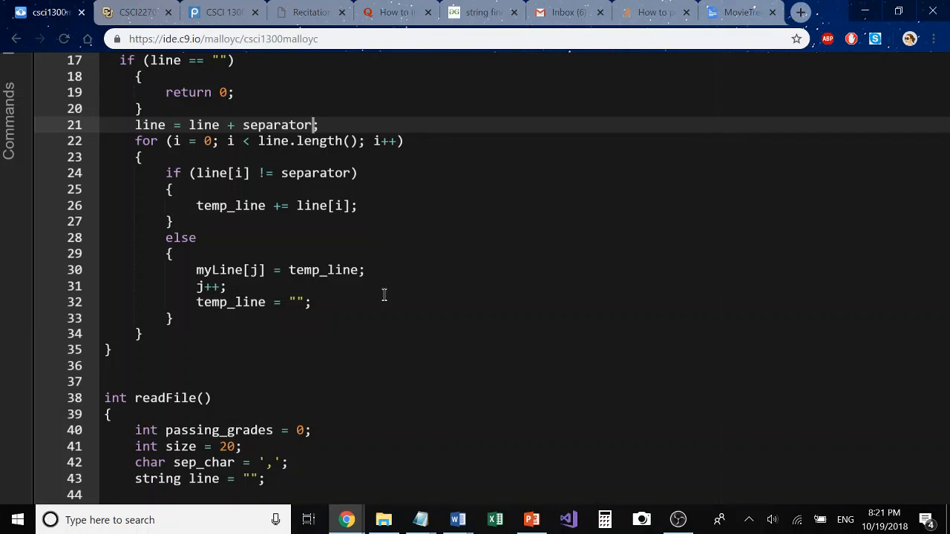
mouse_move(289, 141)
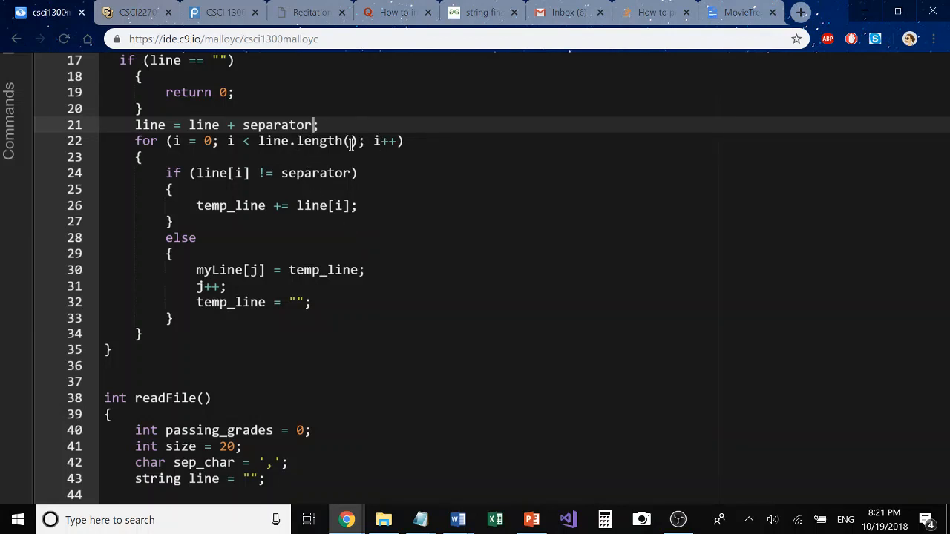
mouse_move(484, 247)
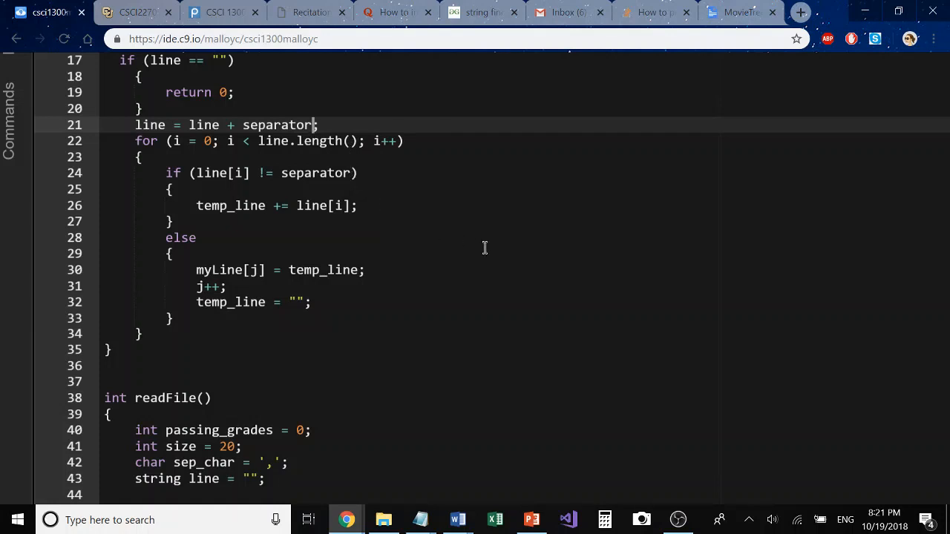
mouse_move(151, 178)
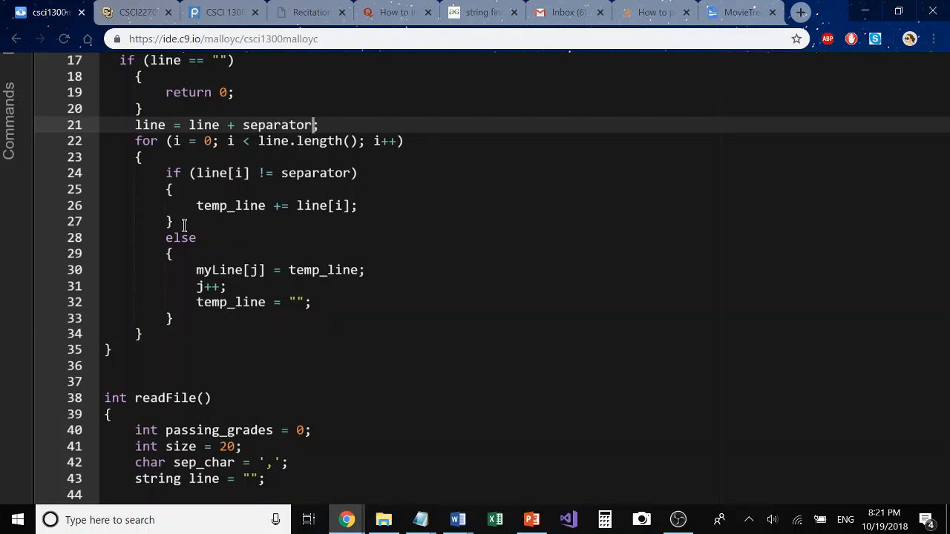
mouse_move(167, 196)
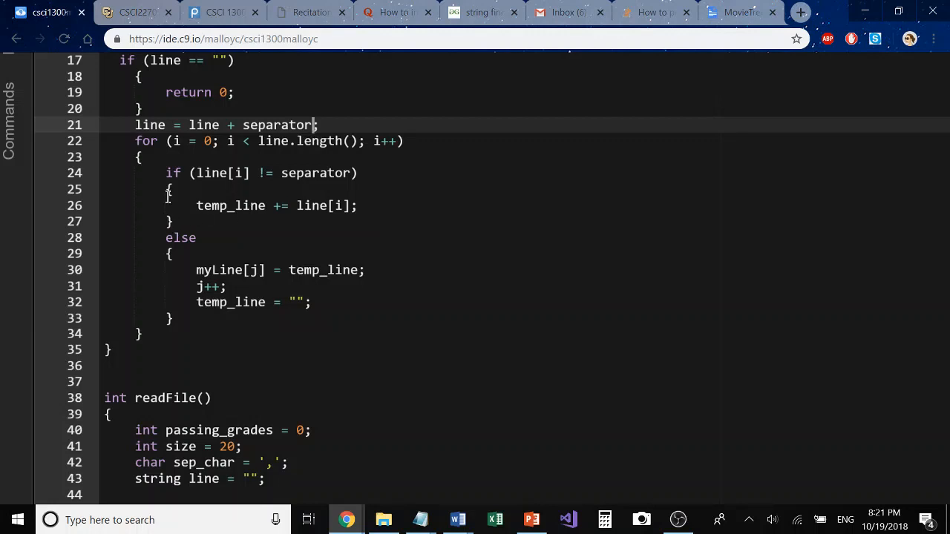
mouse_move(163, 247)
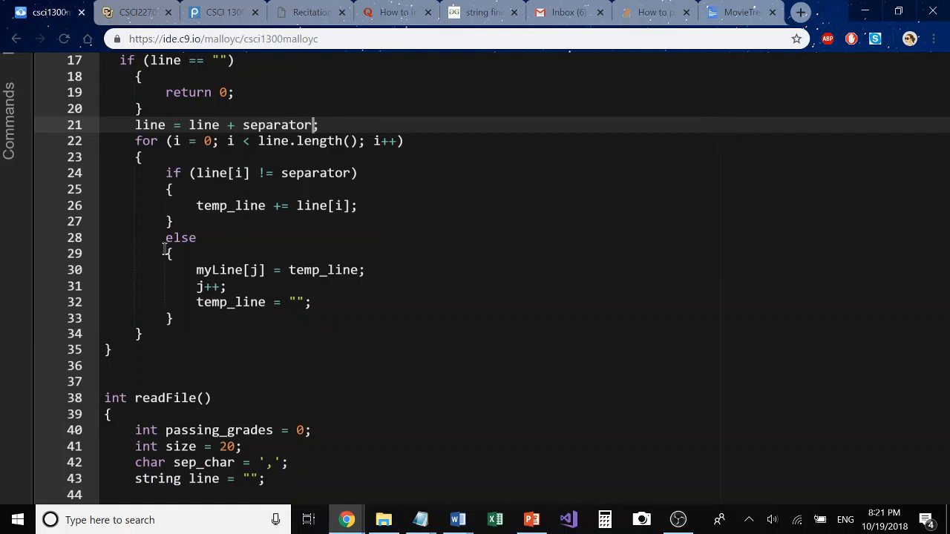
mouse_move(266, 189)
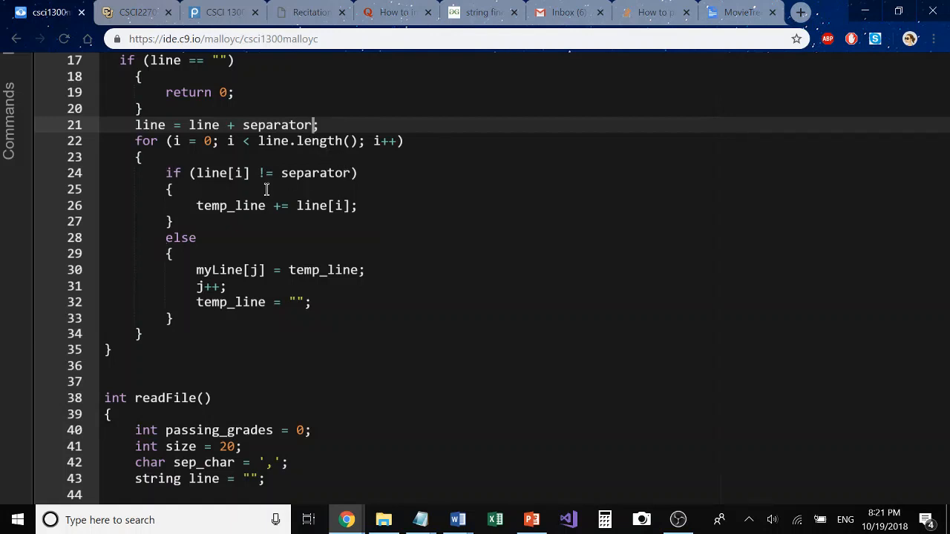
mouse_move(196, 249)
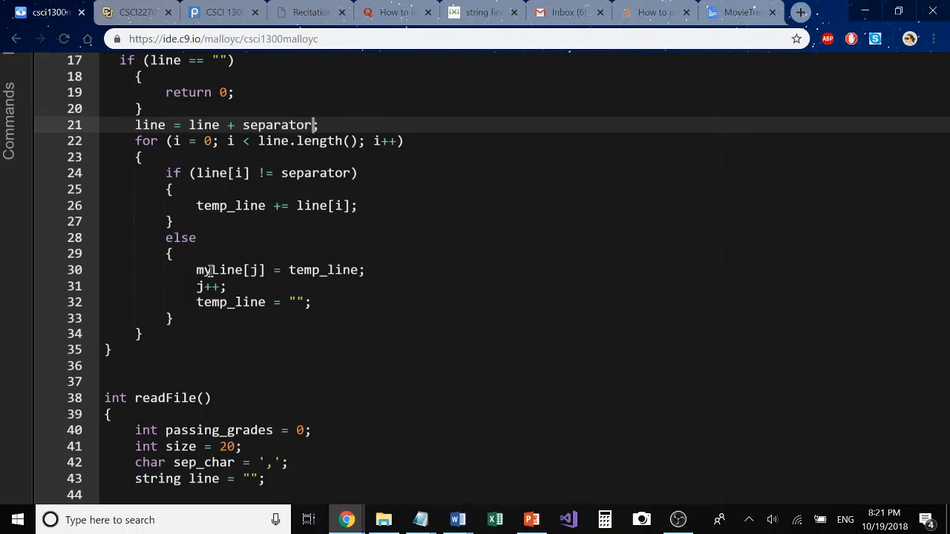
mouse_move(280, 261)
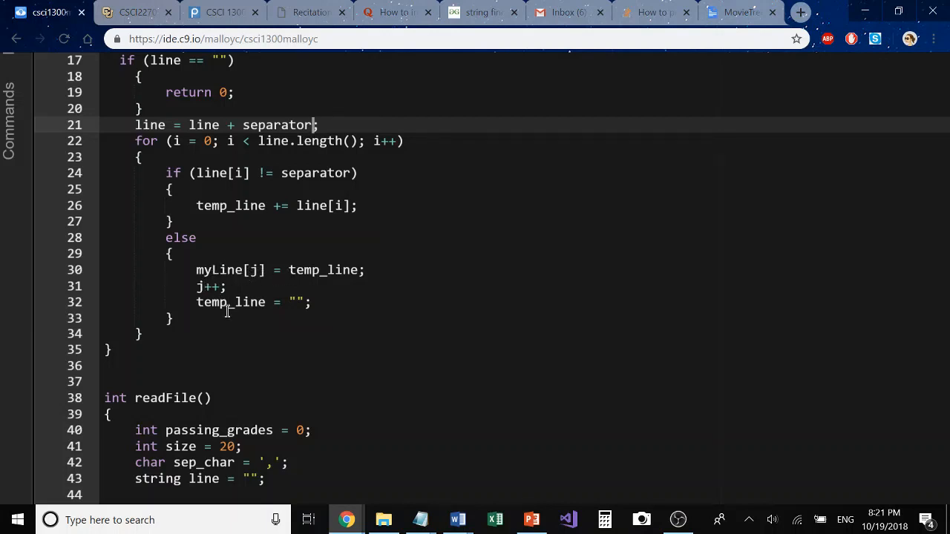
mouse_move(260, 311)
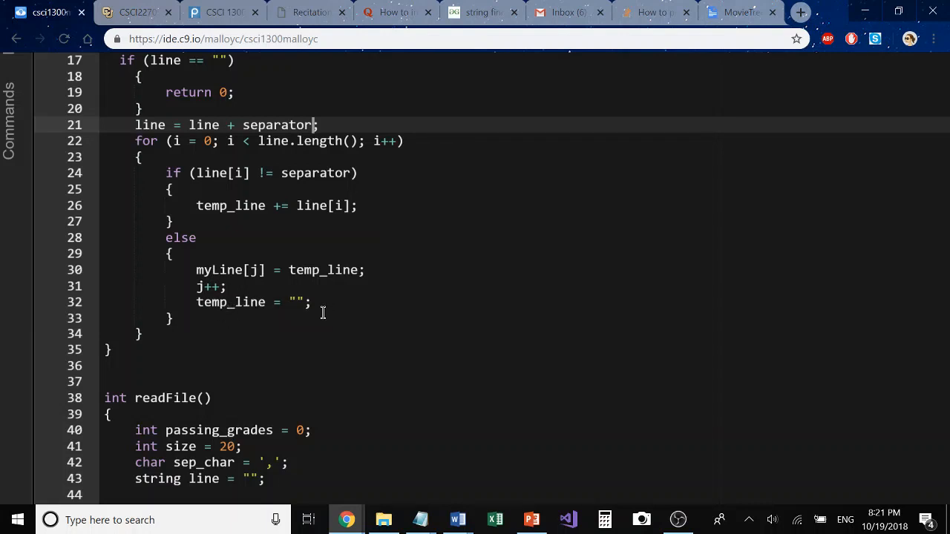
mouse_move(290, 305)
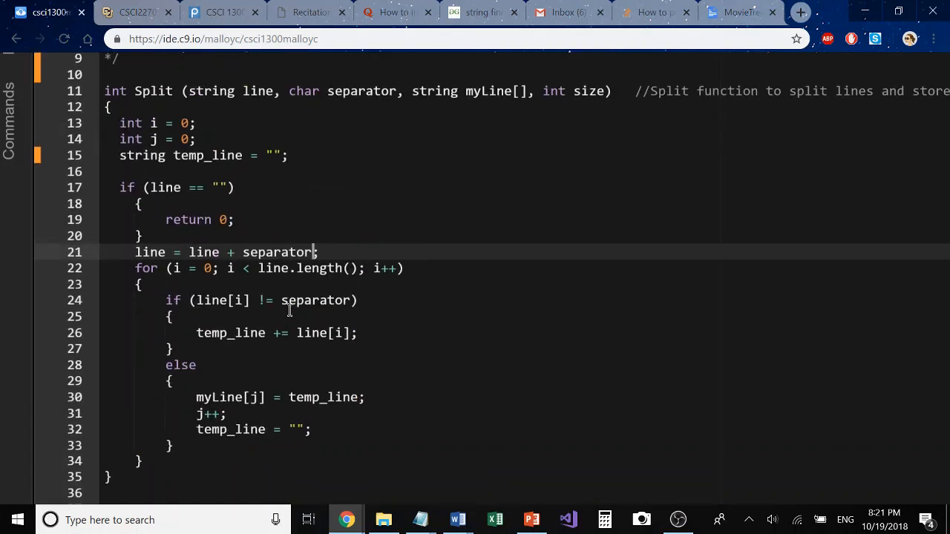
scroll(up, 3)
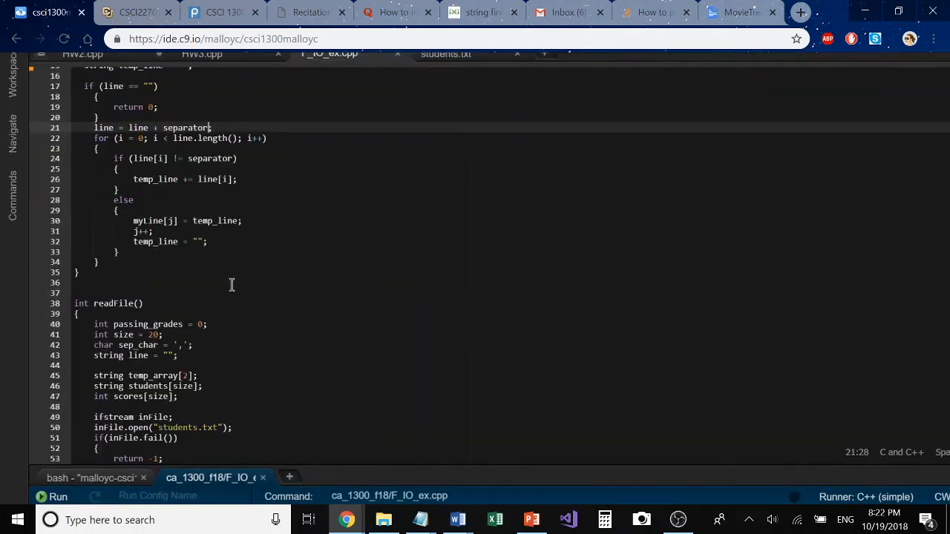
scroll(down, 3)
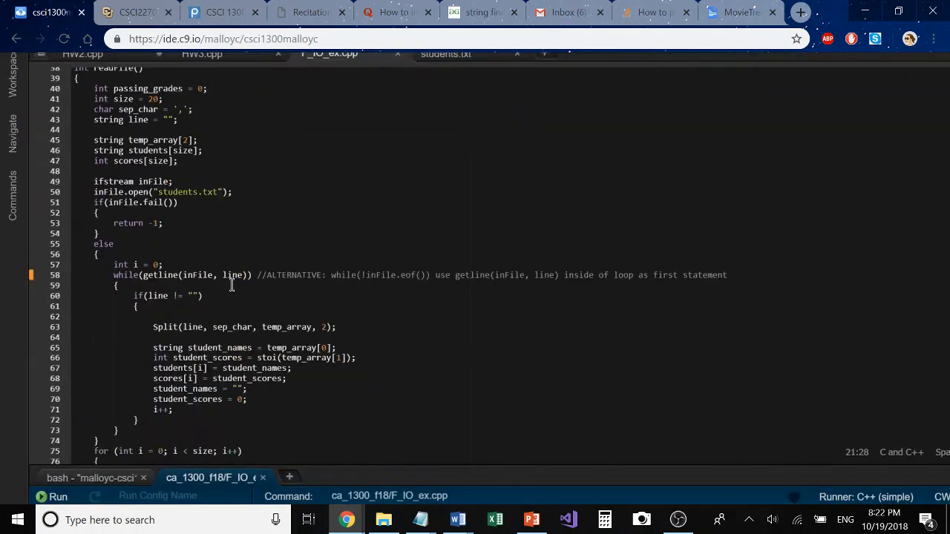
scroll(down, 3)
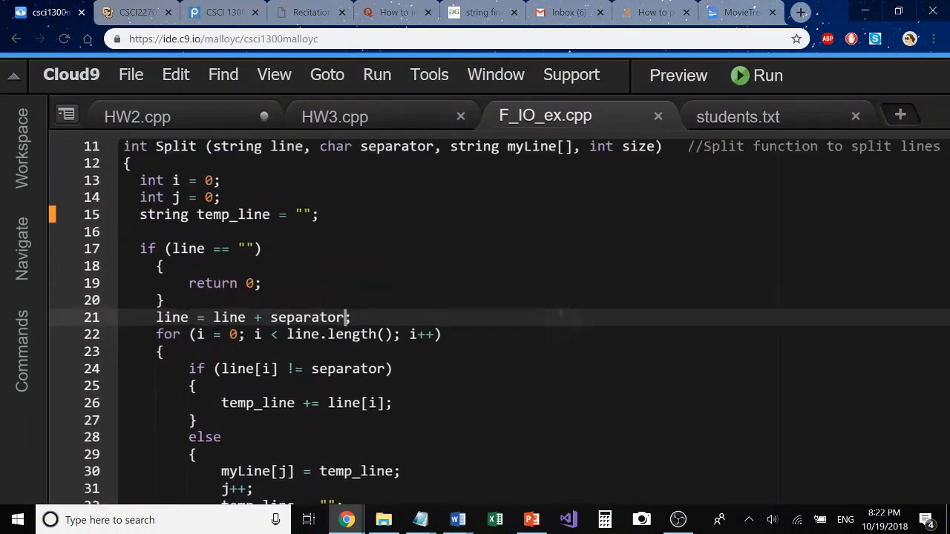
scroll(down, 3)
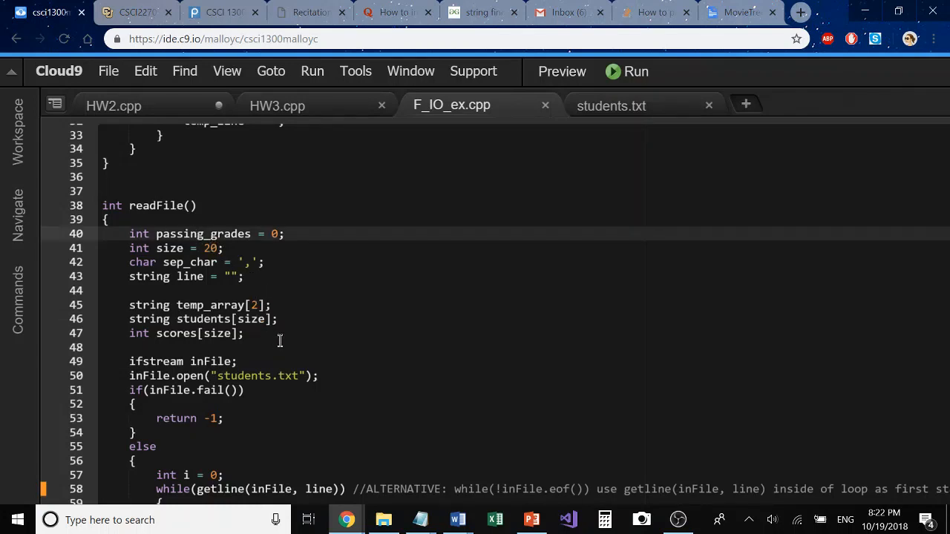
mouse_move(279, 290)
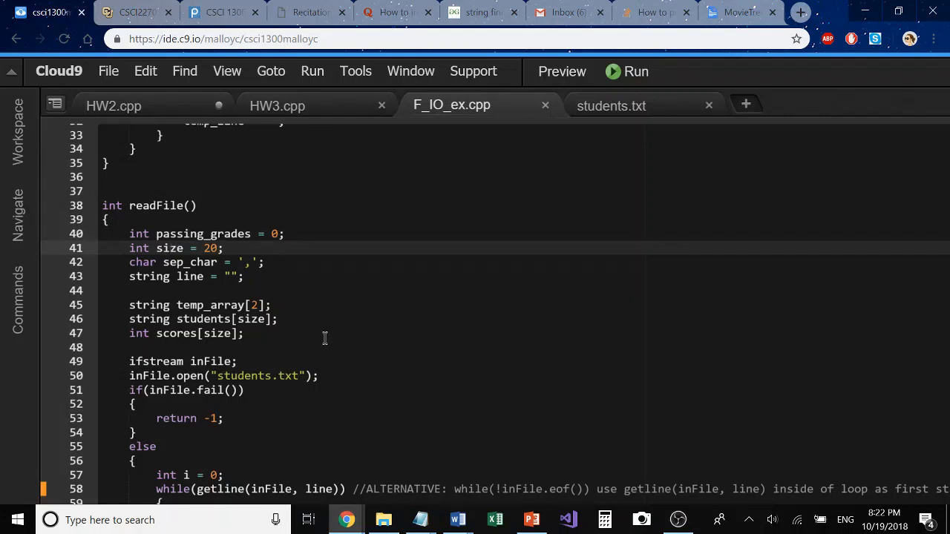
mouse_move(276, 265)
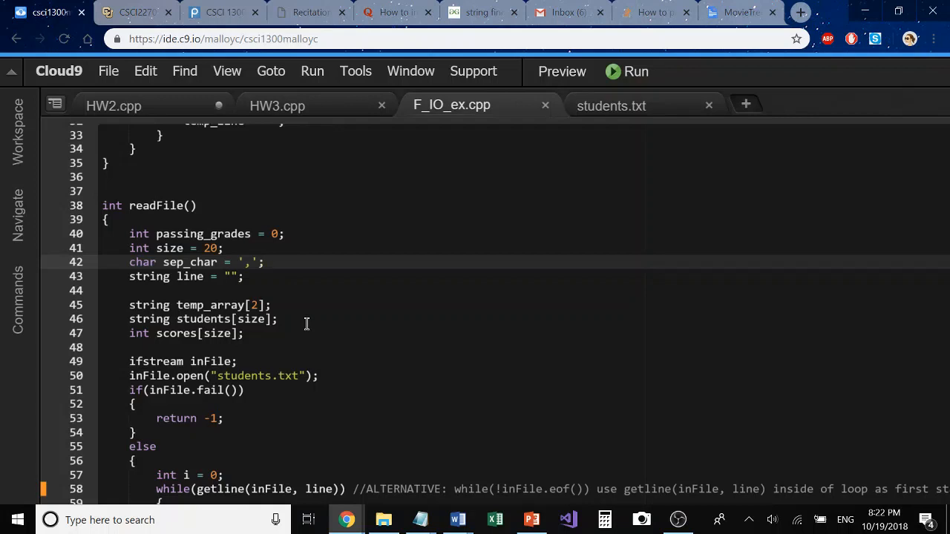
mouse_move(308, 358)
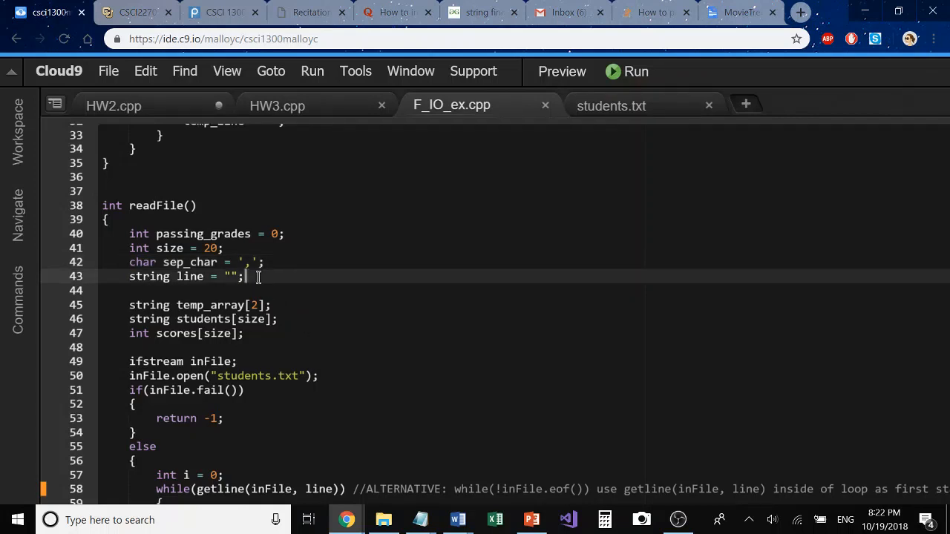
mouse_move(330, 386)
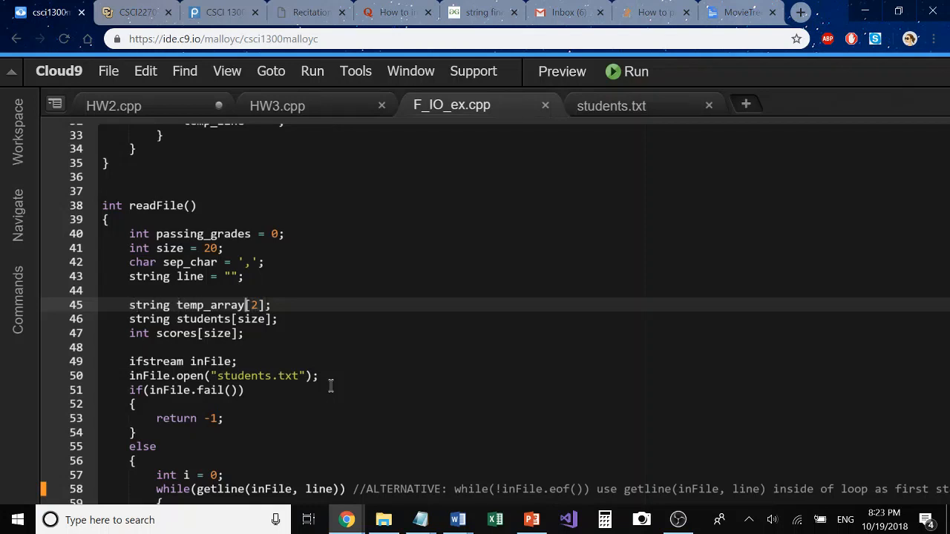
click(273, 305)
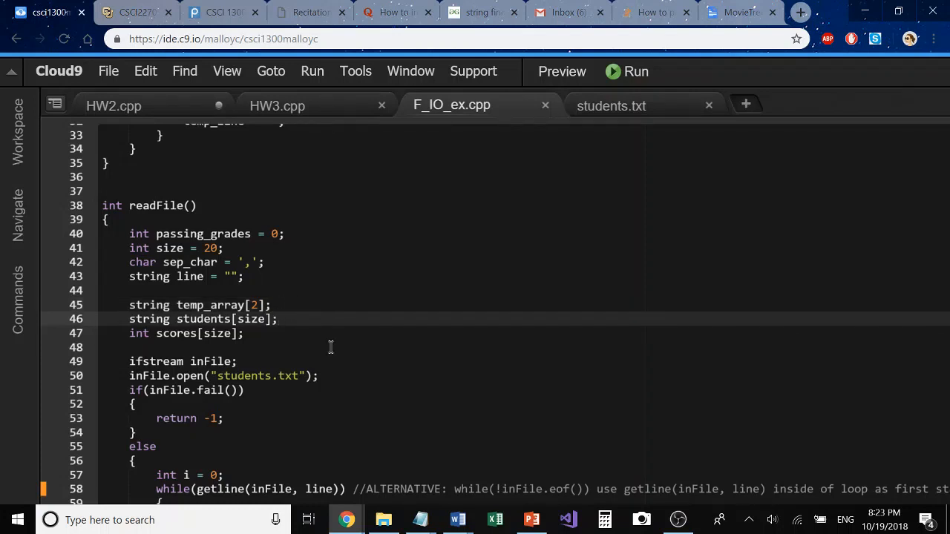
mouse_move(285, 340)
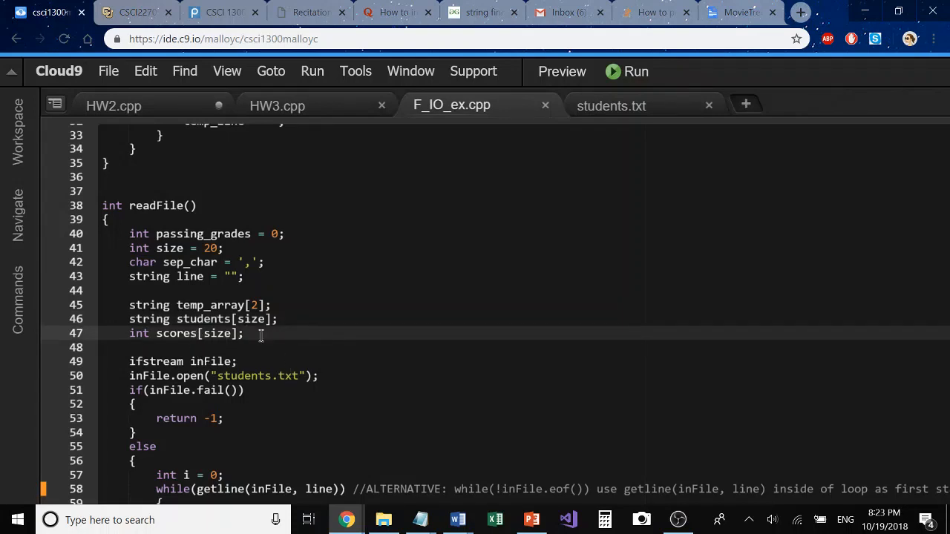
mouse_move(226, 332)
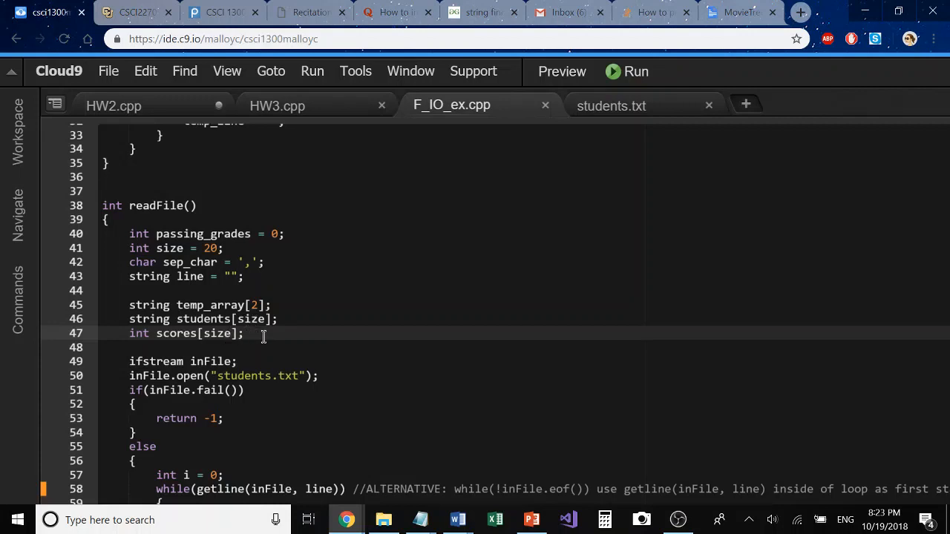
scroll(down, 3)
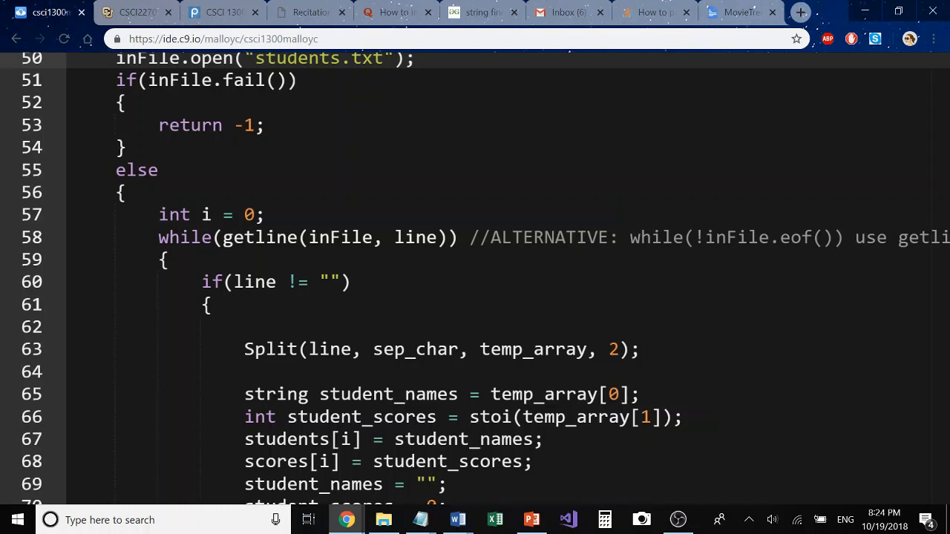
scroll(down, 3)
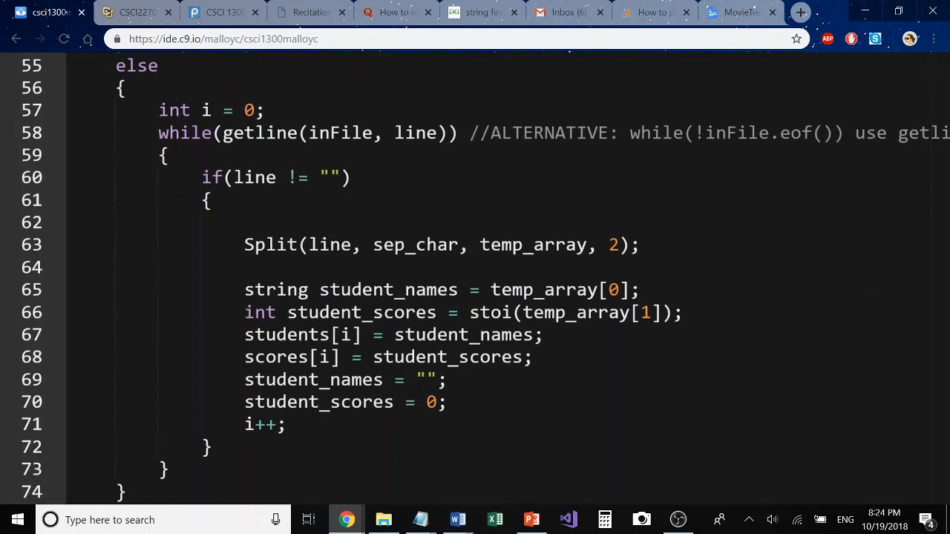
scroll(down, 3)
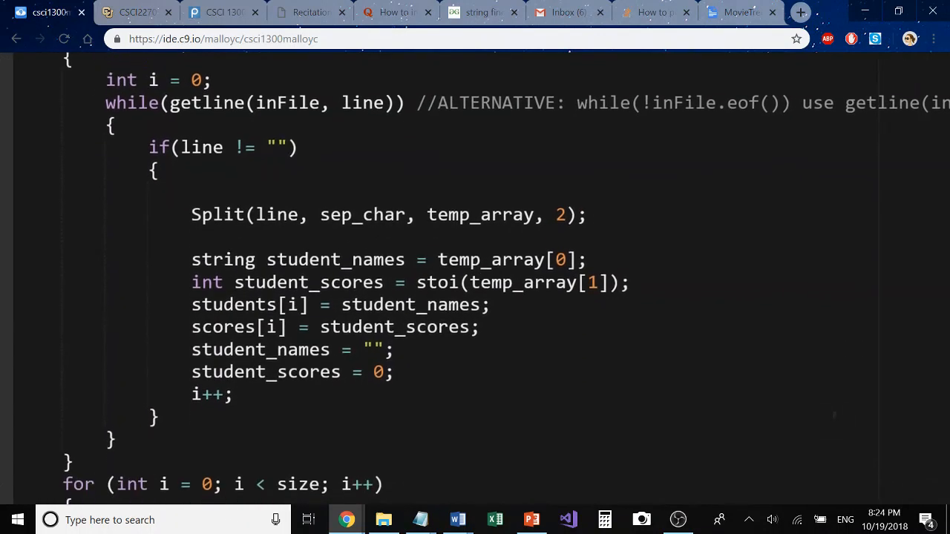
scroll(down, 3)
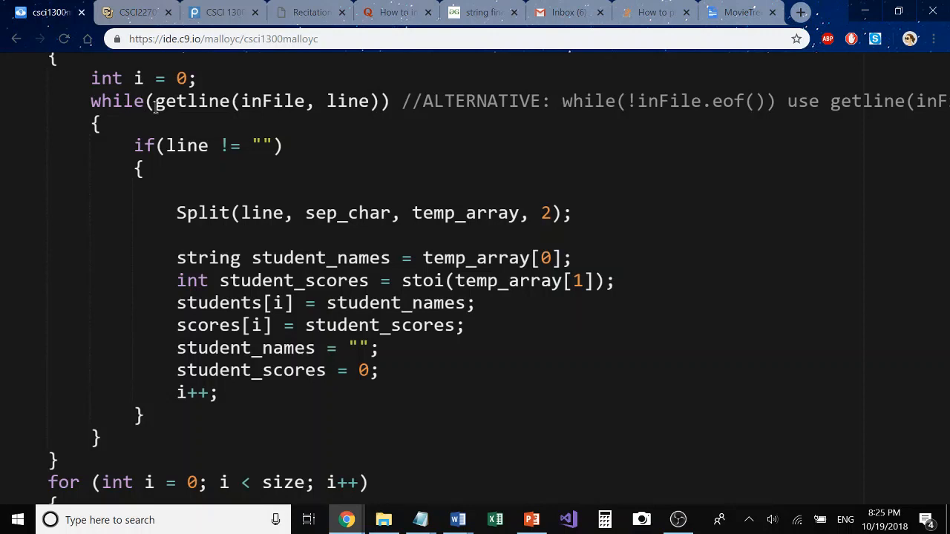
mouse_move(300, 92)
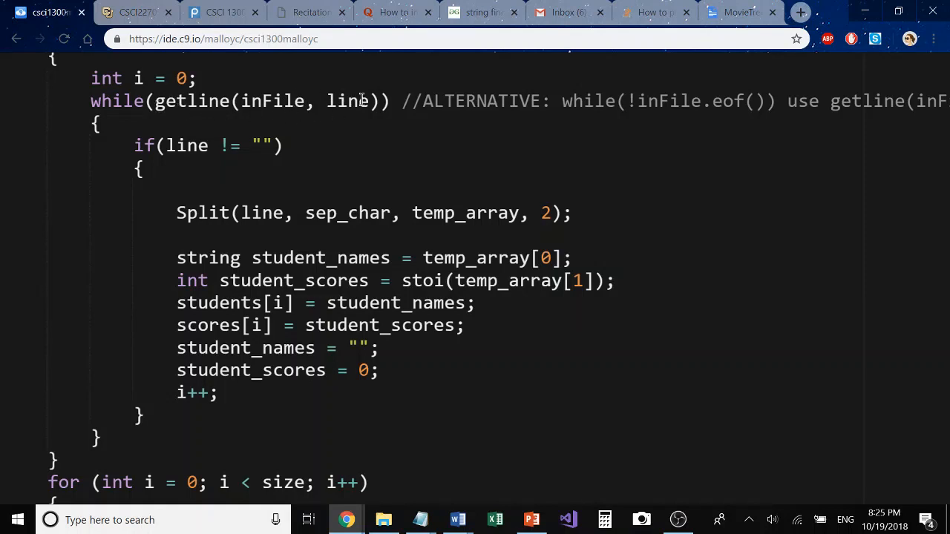
click(181, 101)
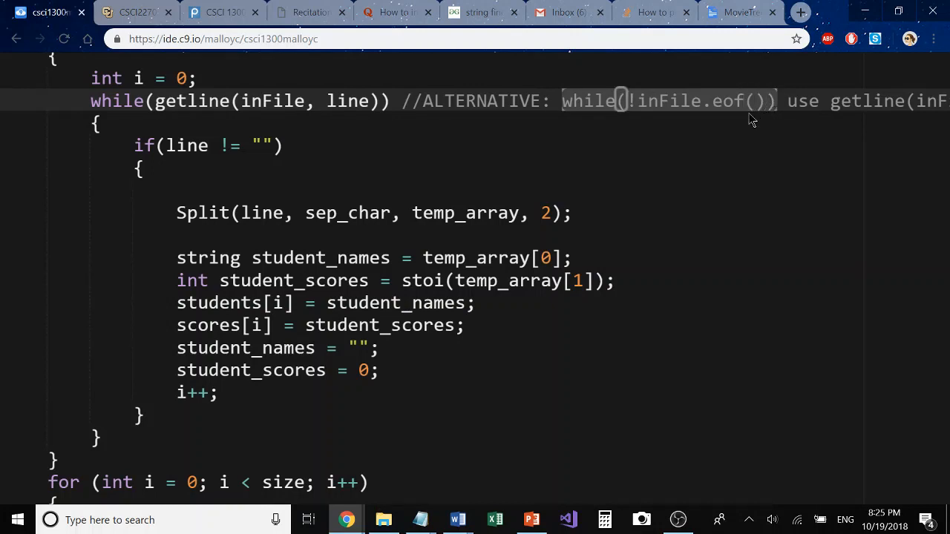
mouse_move(635, 113)
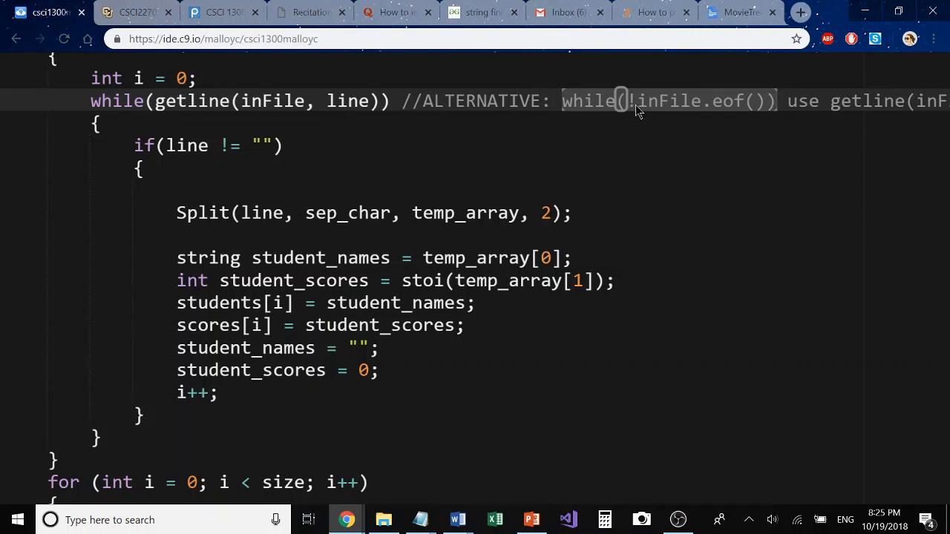
mouse_move(680, 107)
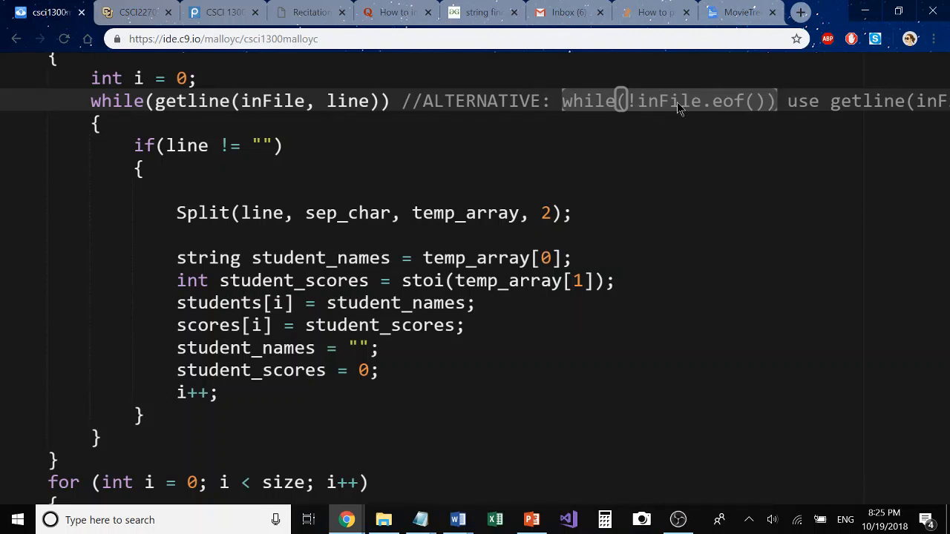
mouse_move(725, 116)
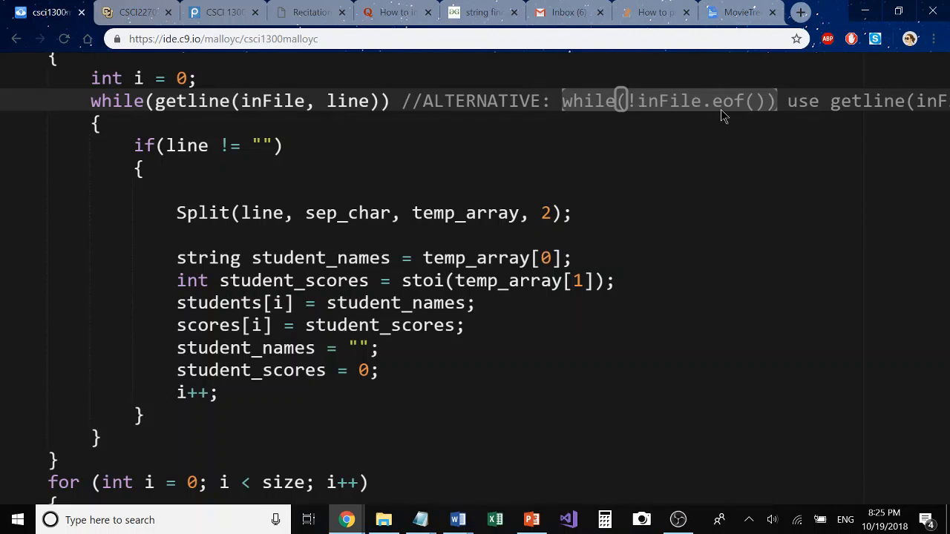
mouse_move(646, 117)
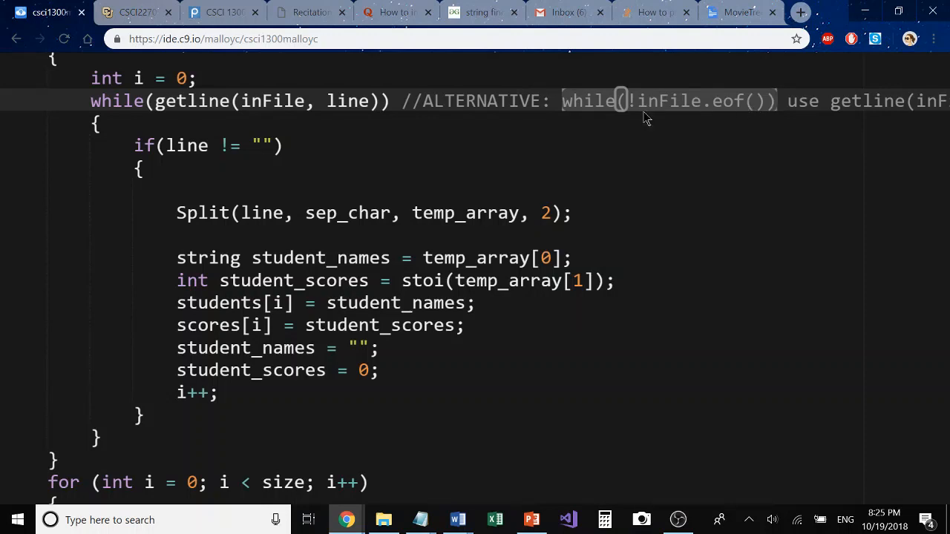
mouse_move(760, 107)
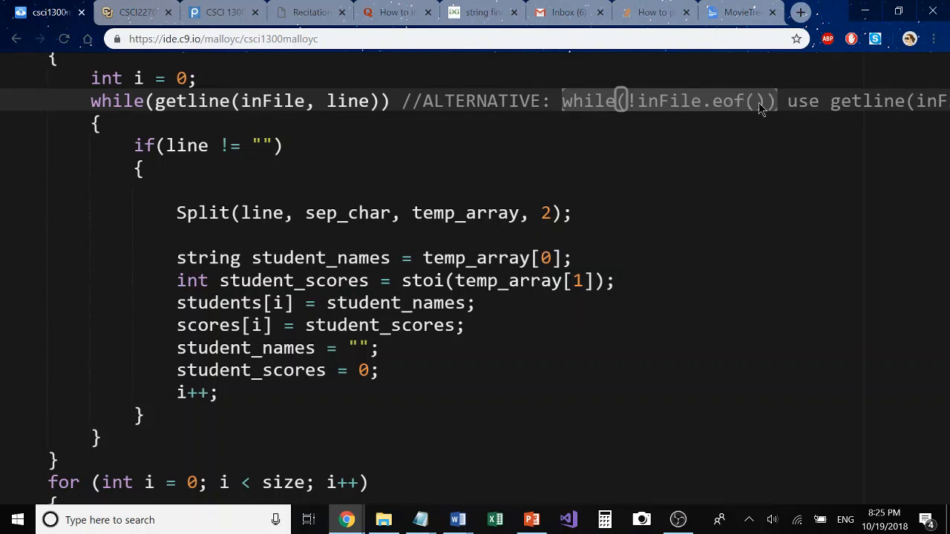
mouse_move(666, 124)
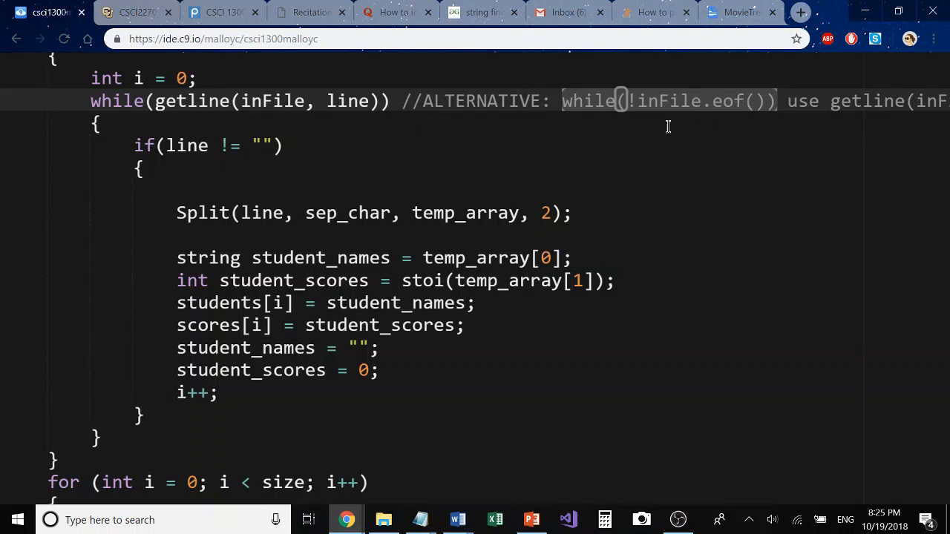
mouse_move(858, 131)
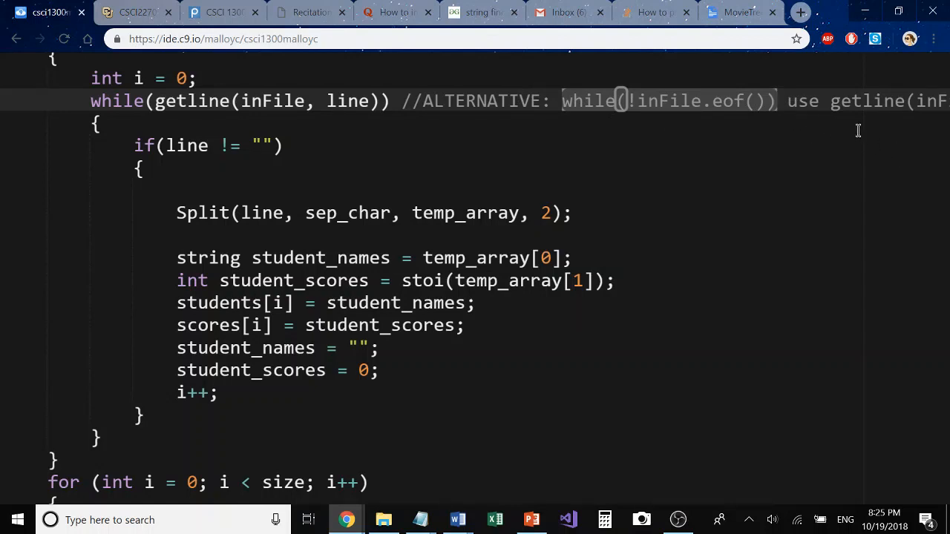
click(832, 101)
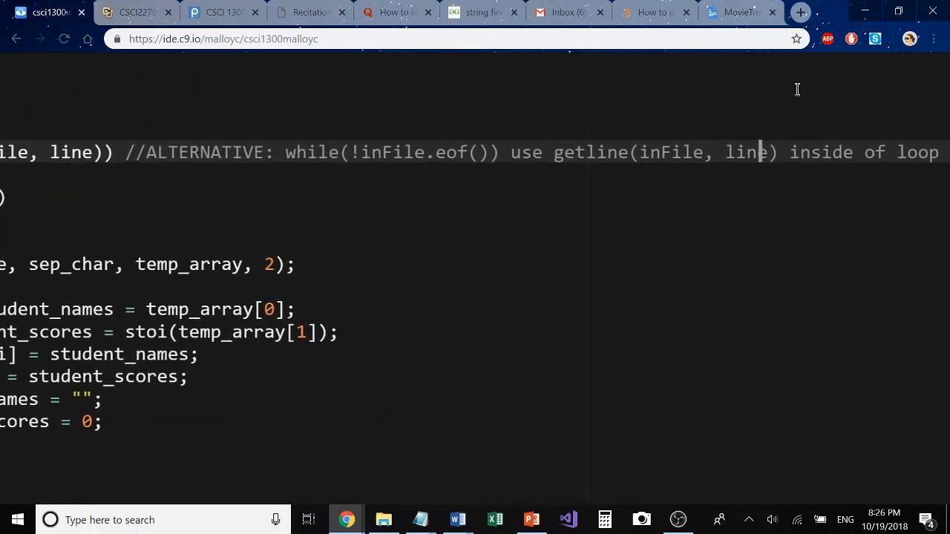
mouse_move(570, 202)
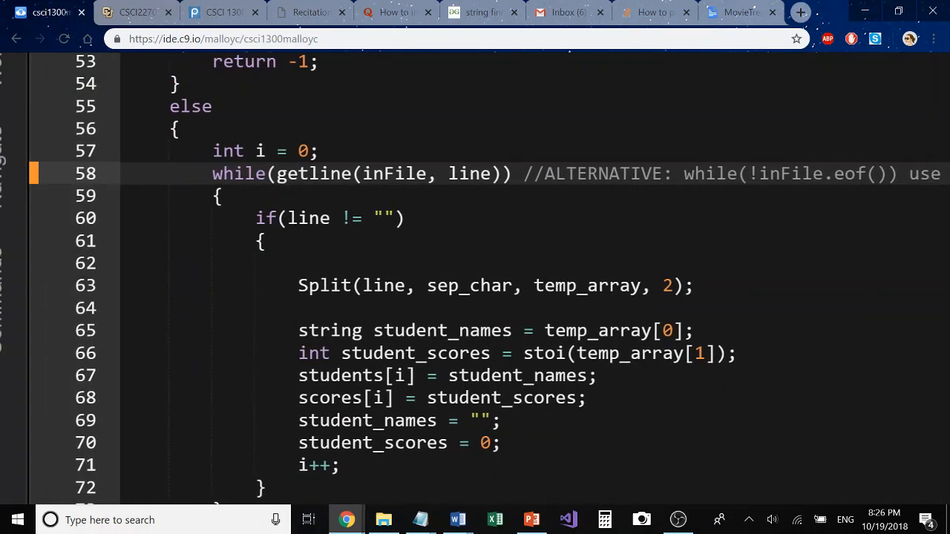
scroll(down, 3)
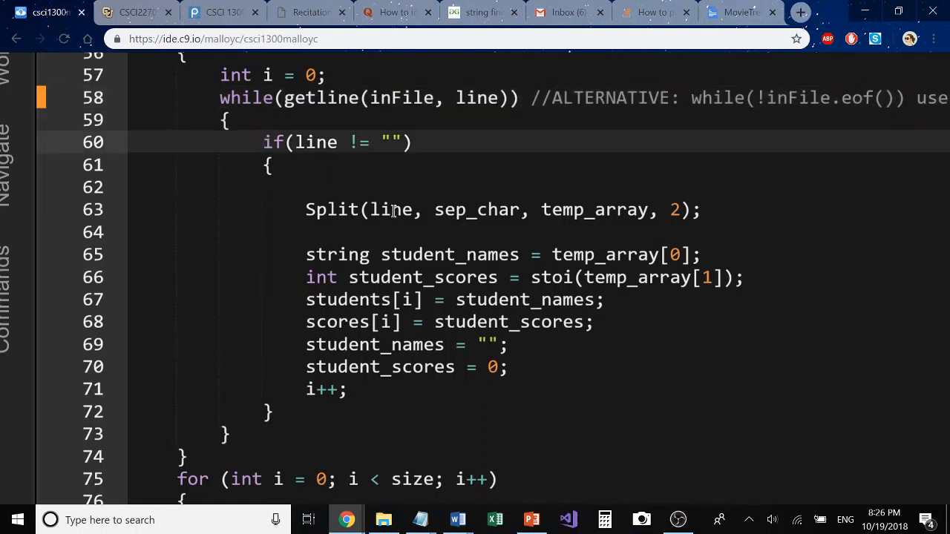
mouse_move(398, 236)
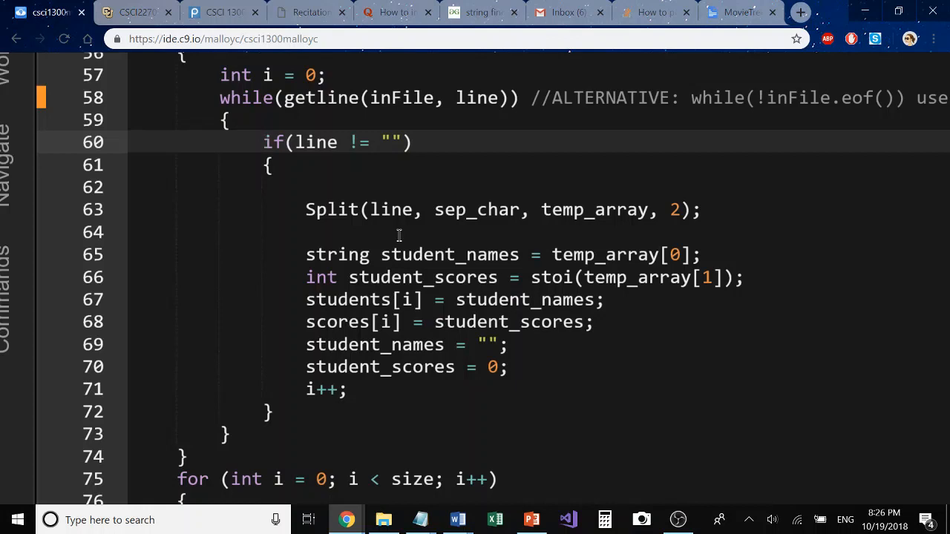
mouse_move(422, 169)
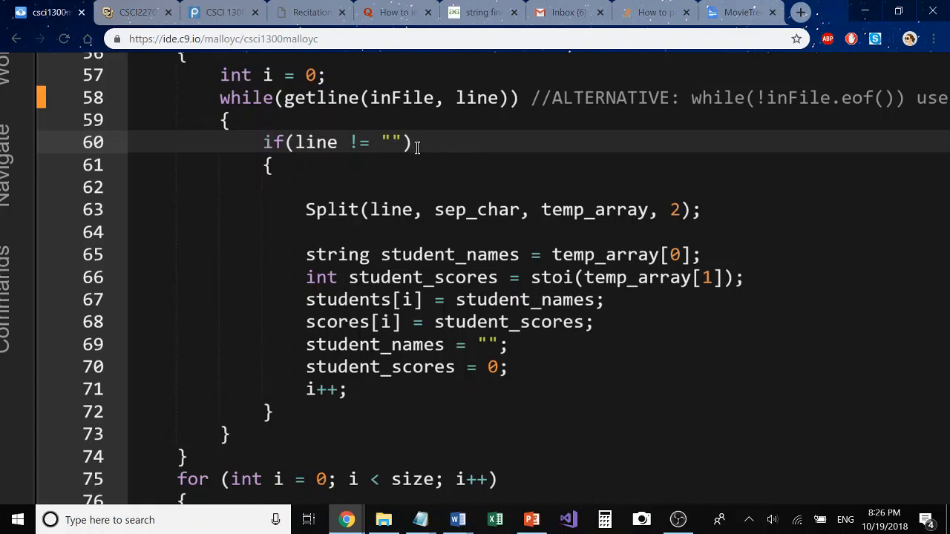
mouse_move(421, 163)
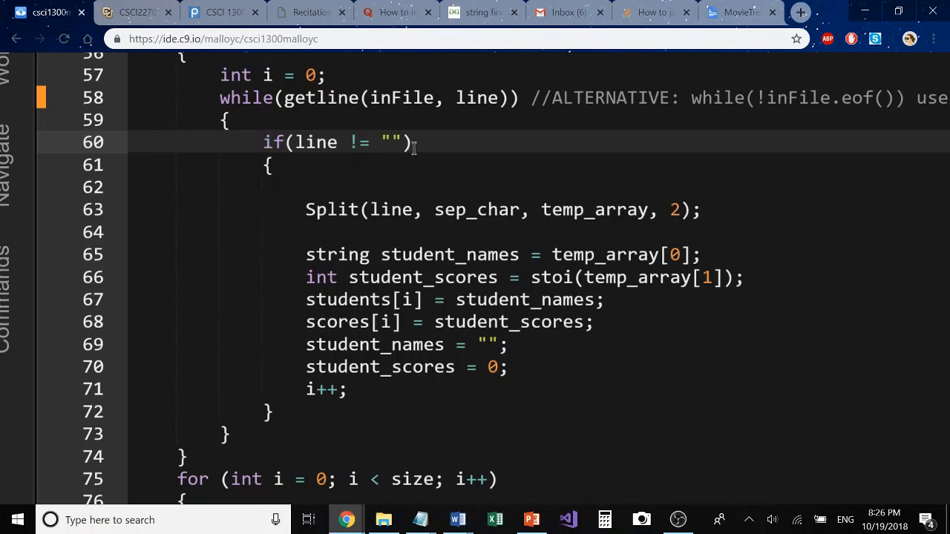
mouse_move(498, 347)
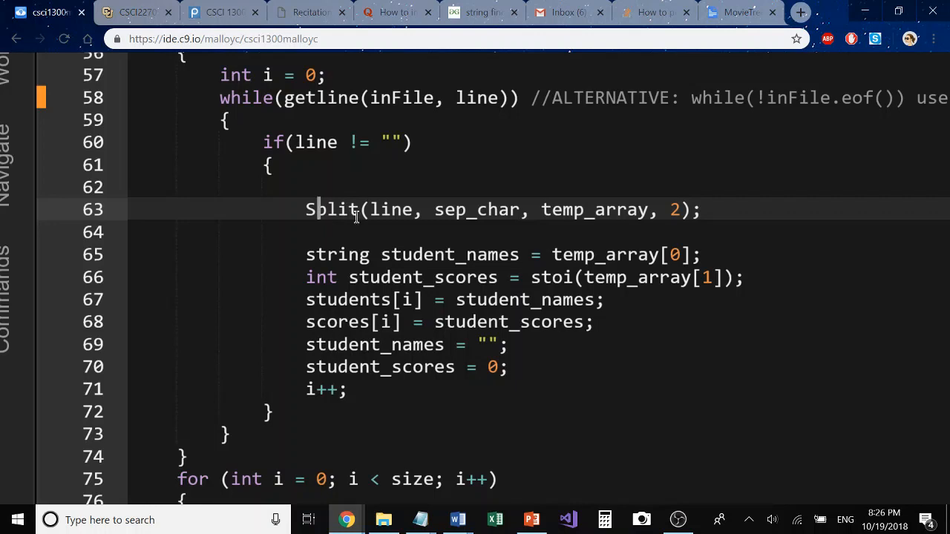
mouse_move(353, 217)
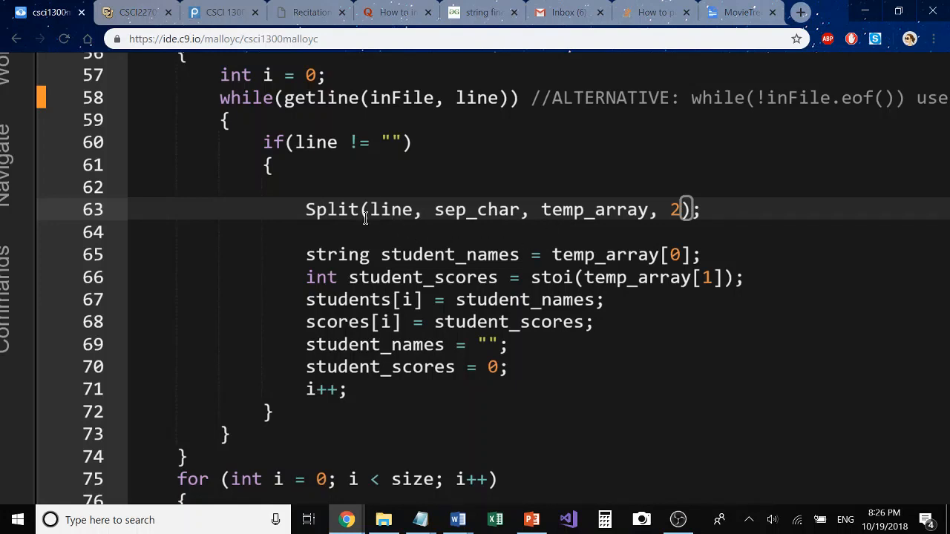
click(374, 209)
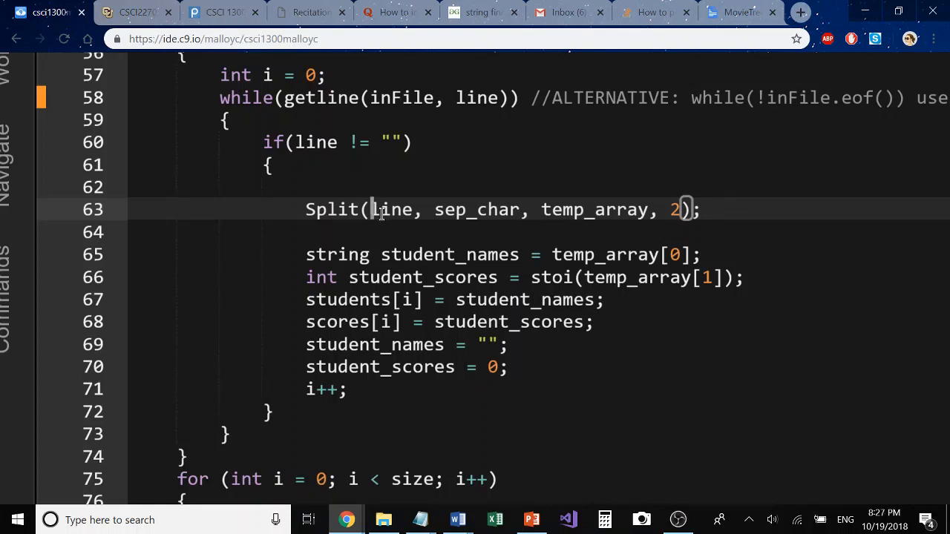
mouse_move(462, 211)
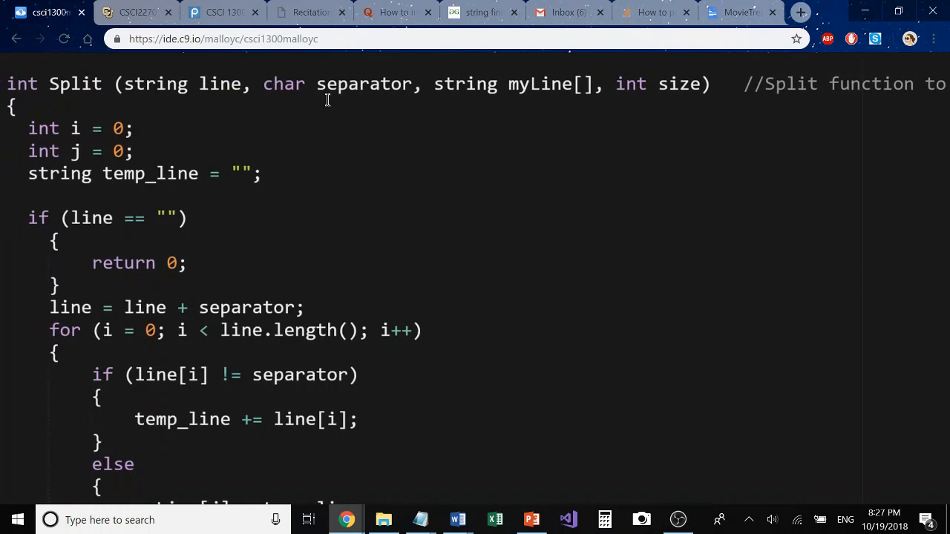
mouse_move(532, 86)
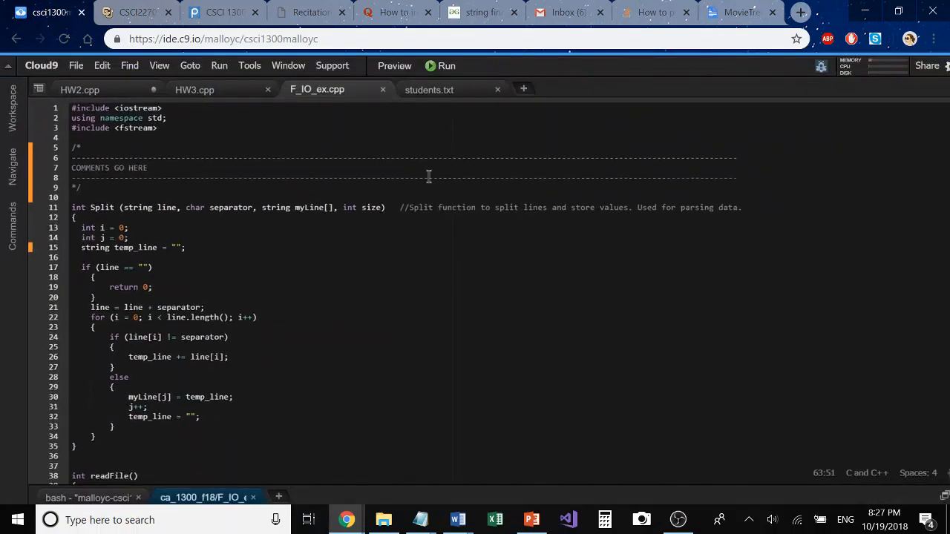
scroll(down, 3)
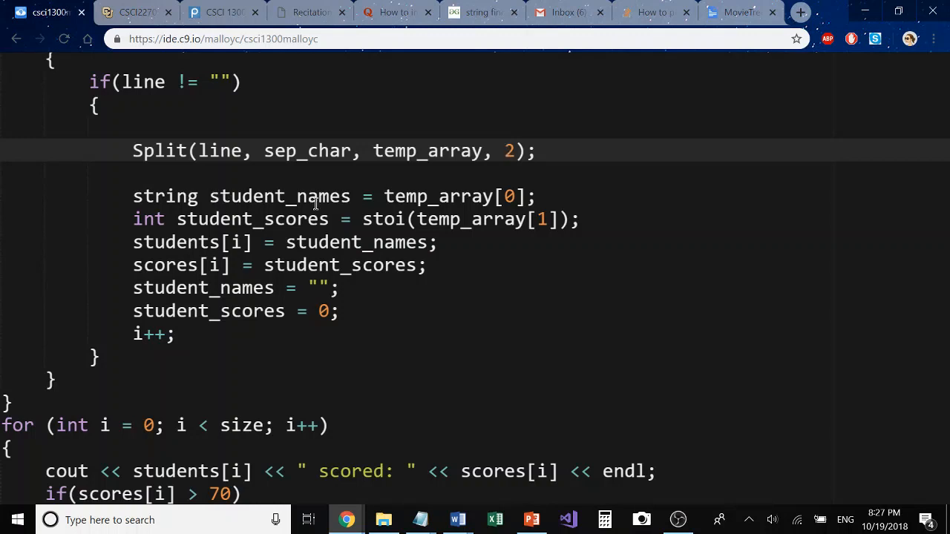
mouse_move(457, 196)
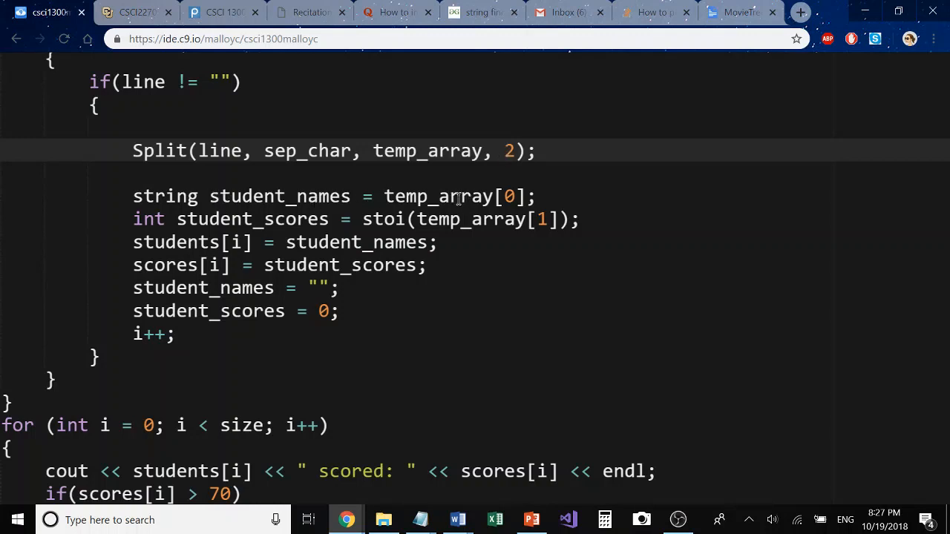
mouse_move(561, 273)
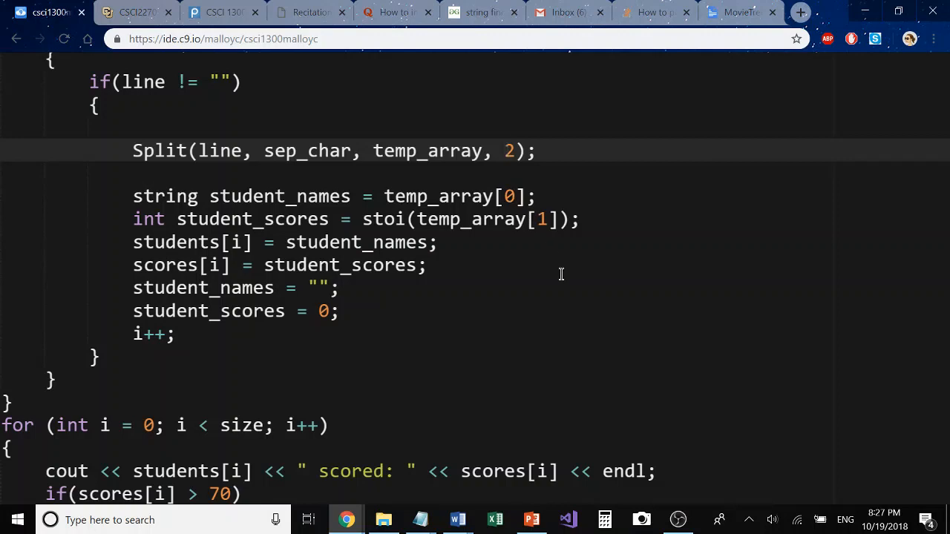
mouse_move(570, 291)
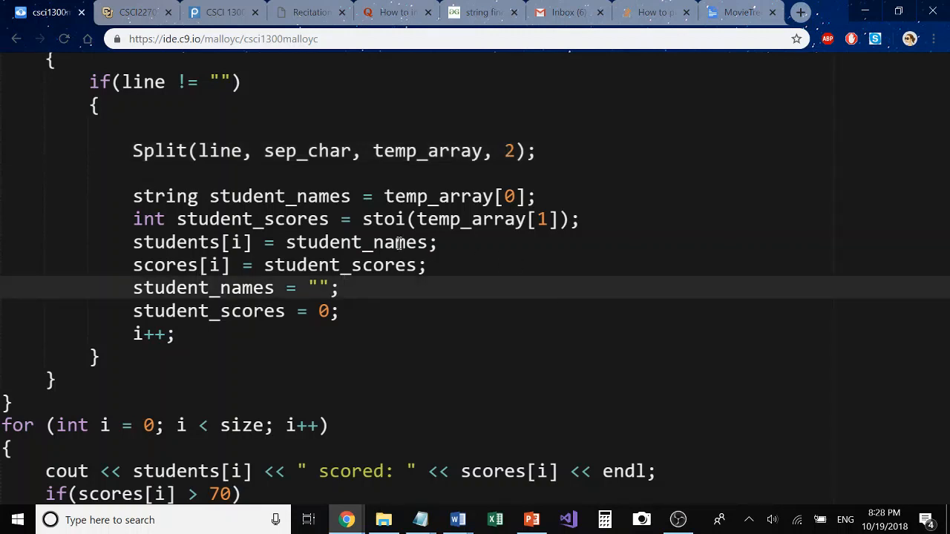
click(309, 220)
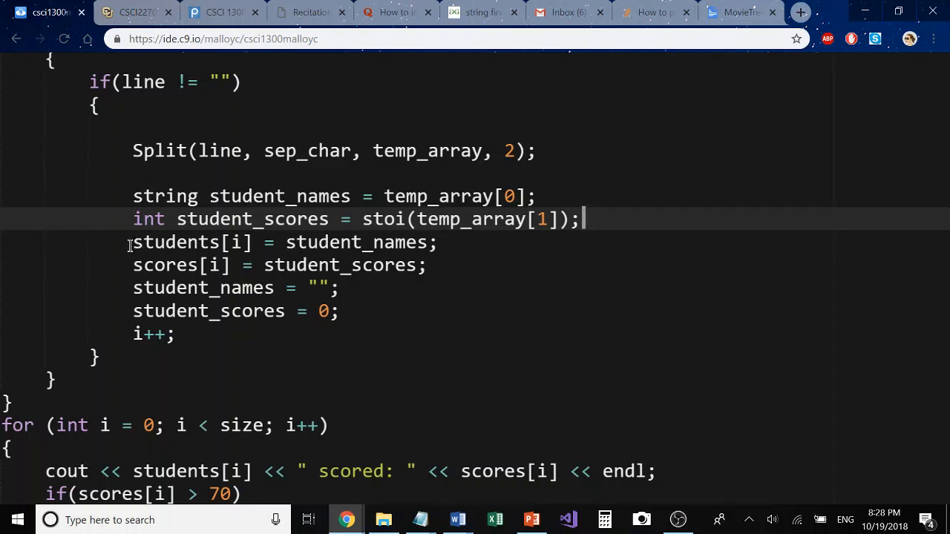
mouse_move(329, 256)
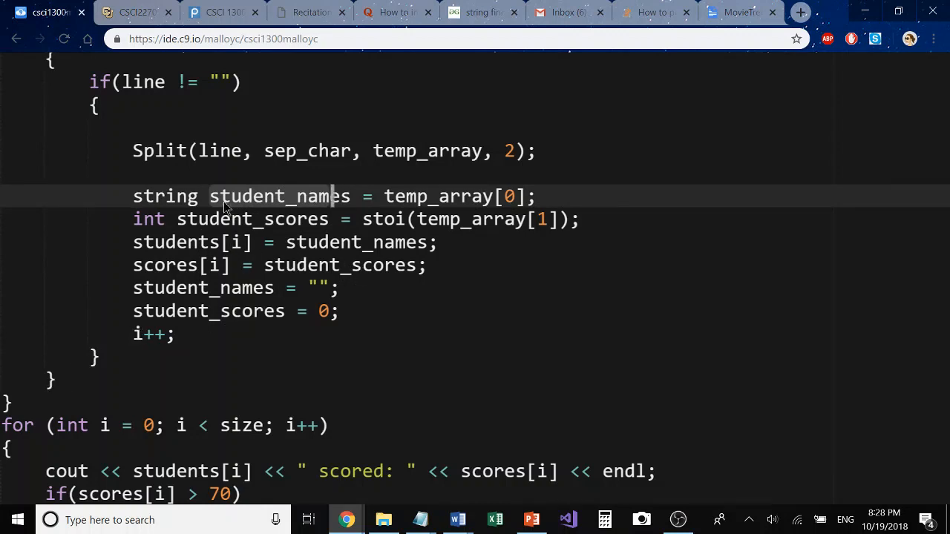
mouse_move(329, 164)
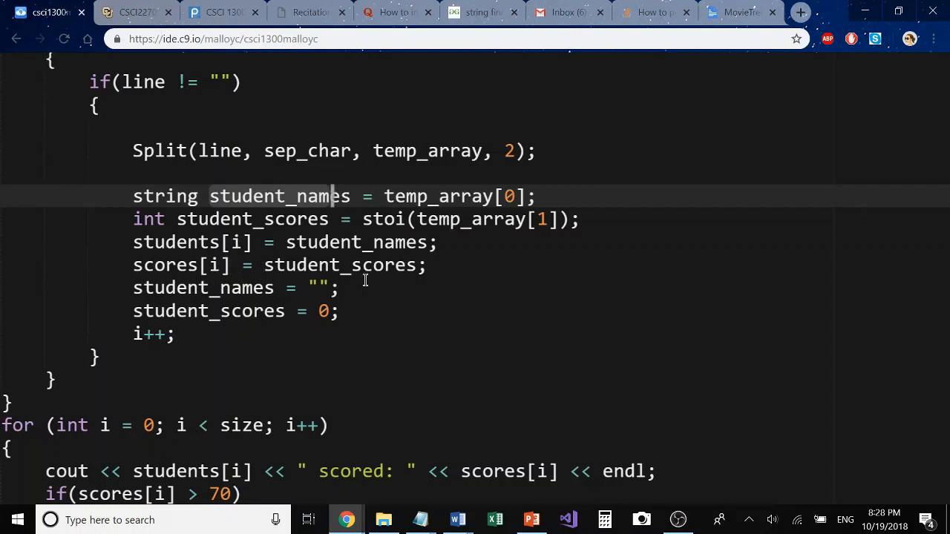
mouse_move(155, 235)
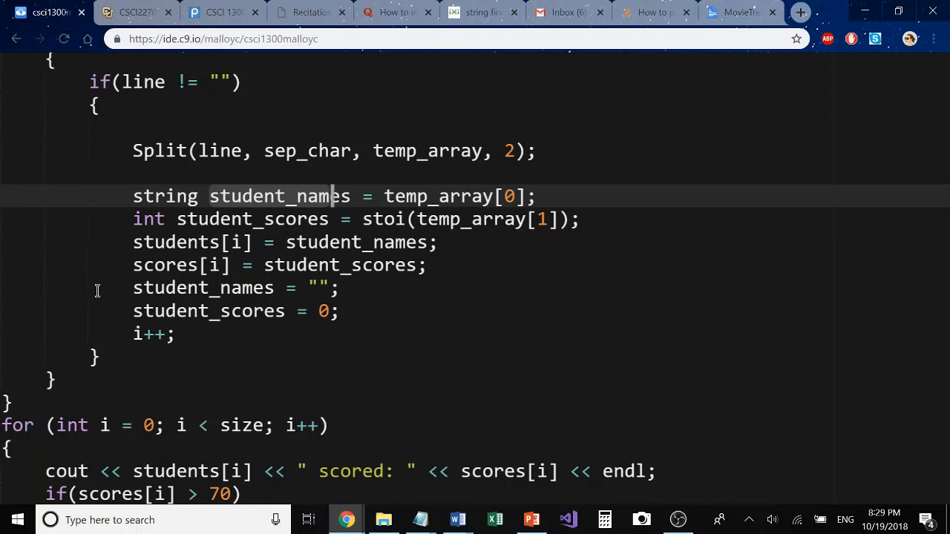
mouse_move(140, 326)
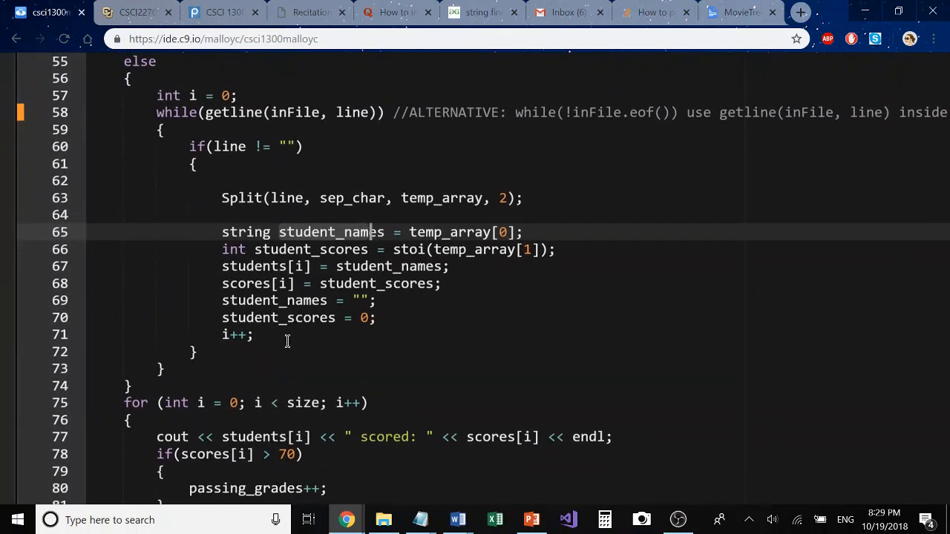
scroll(down, 3)
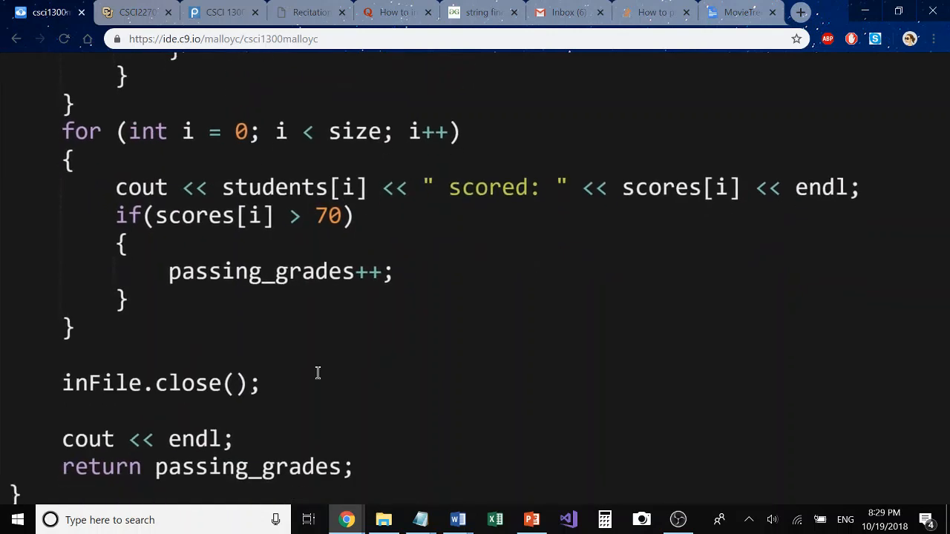
mouse_move(294, 155)
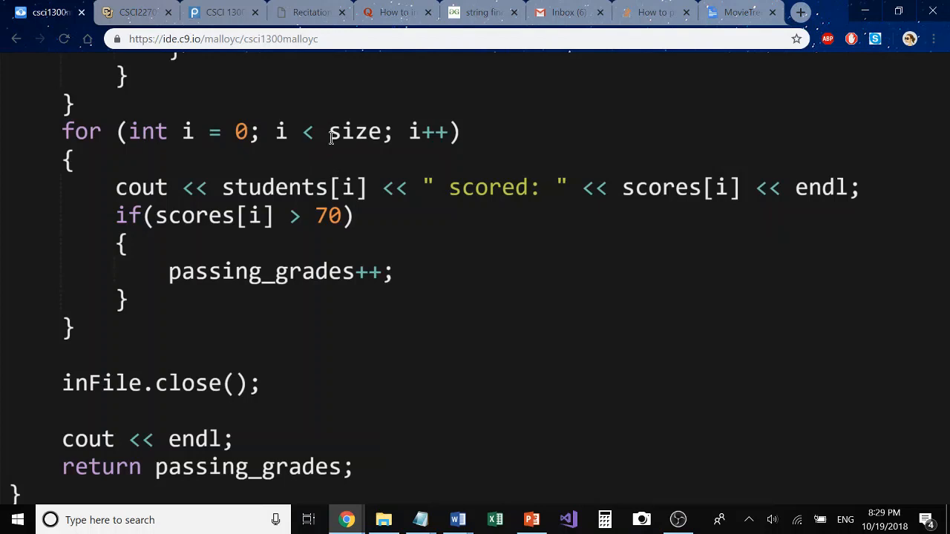
mouse_move(226, 199)
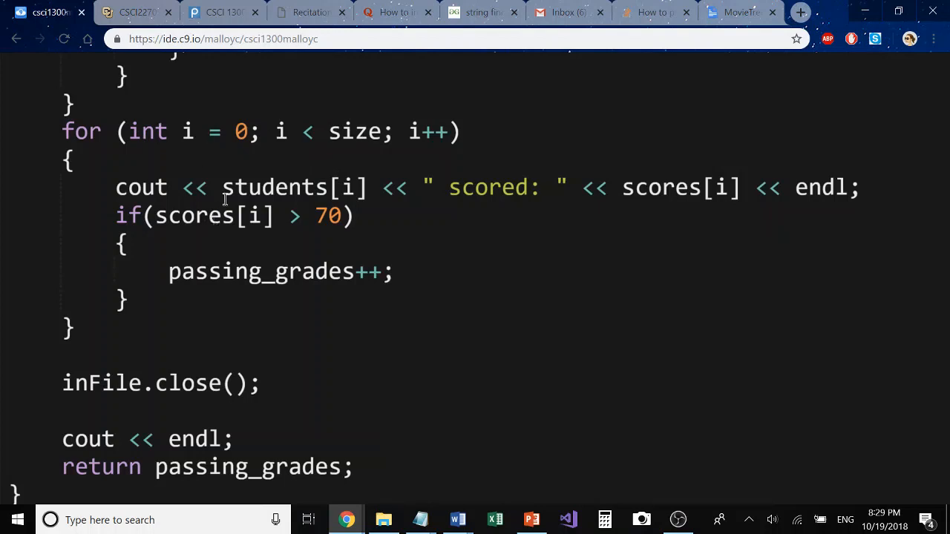
mouse_move(689, 181)
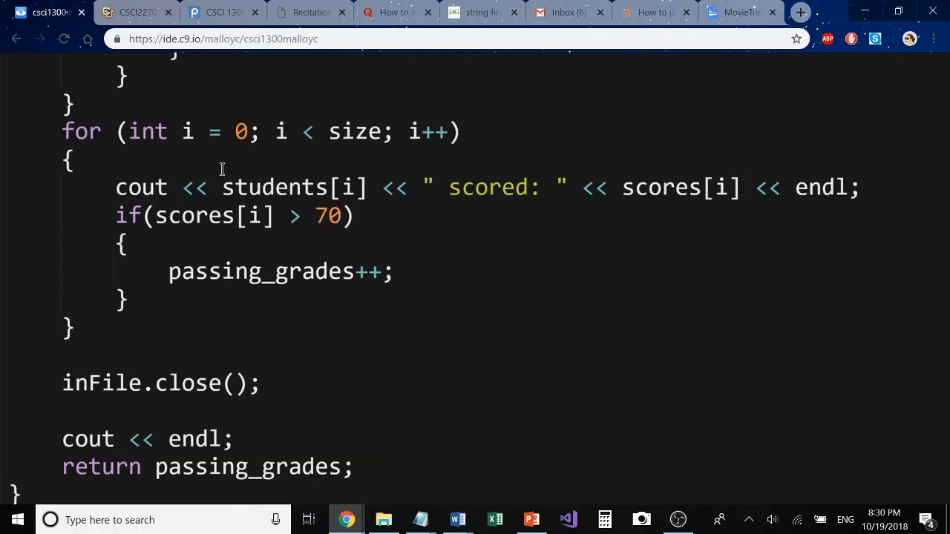
mouse_move(374, 247)
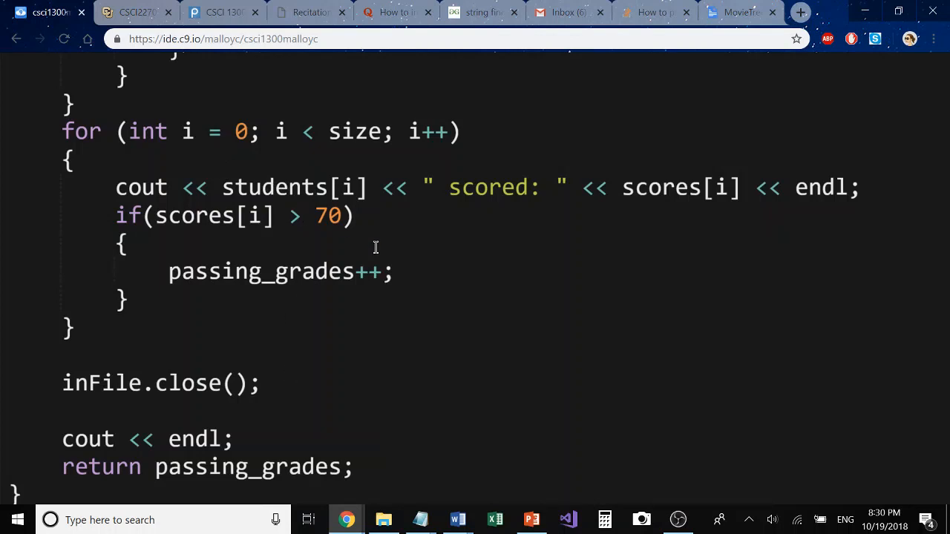
mouse_move(294, 294)
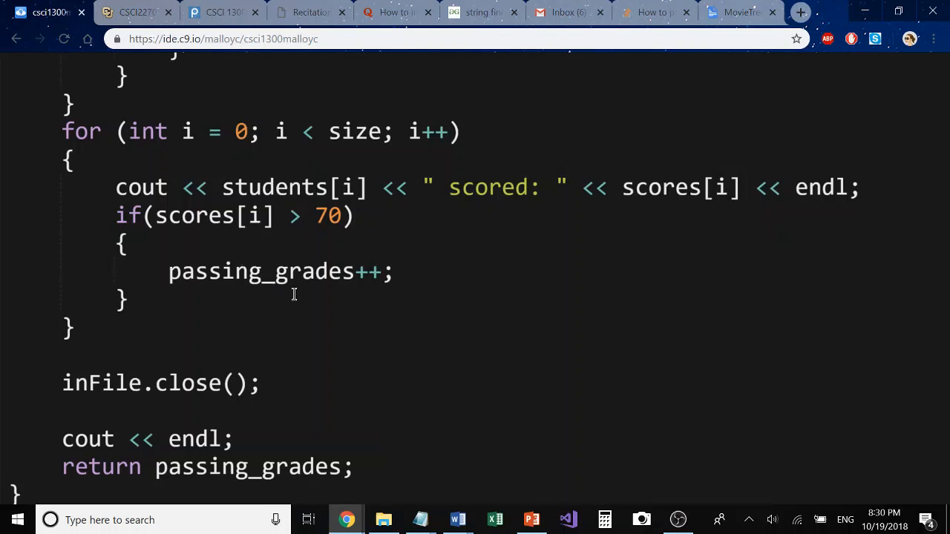
mouse_move(319, 307)
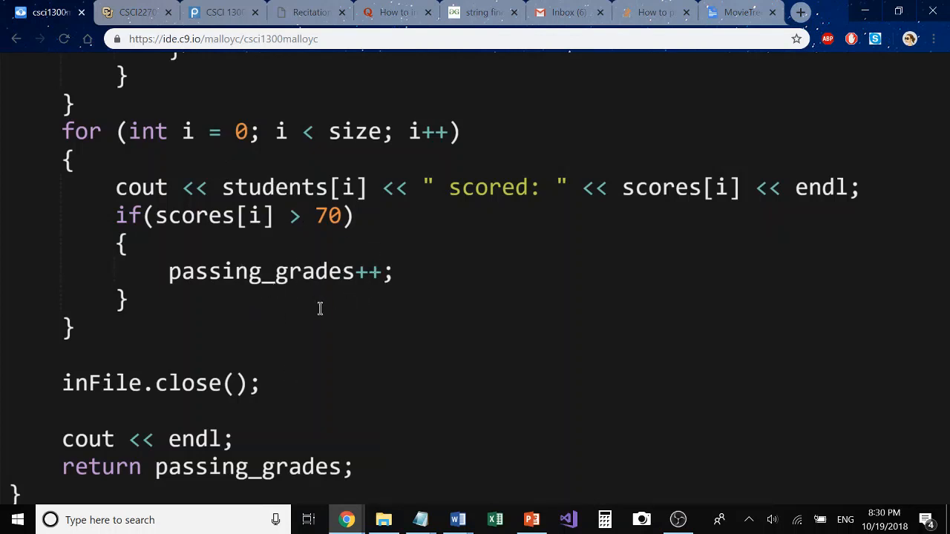
mouse_move(245, 310)
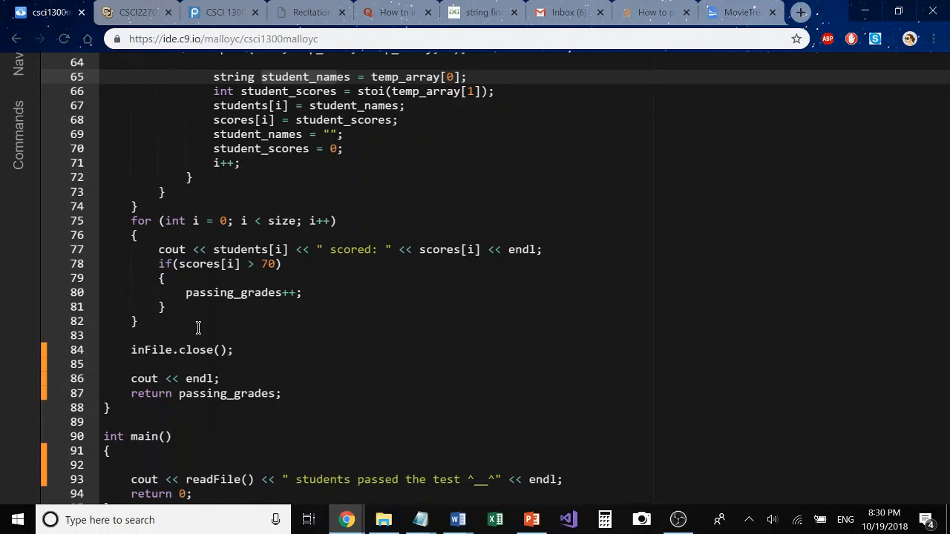
click(208, 335)
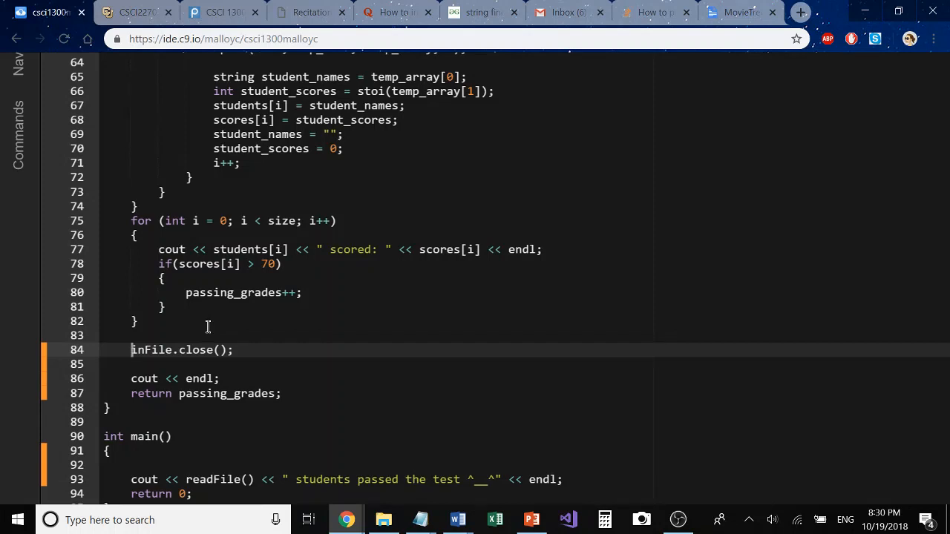
click(223, 351)
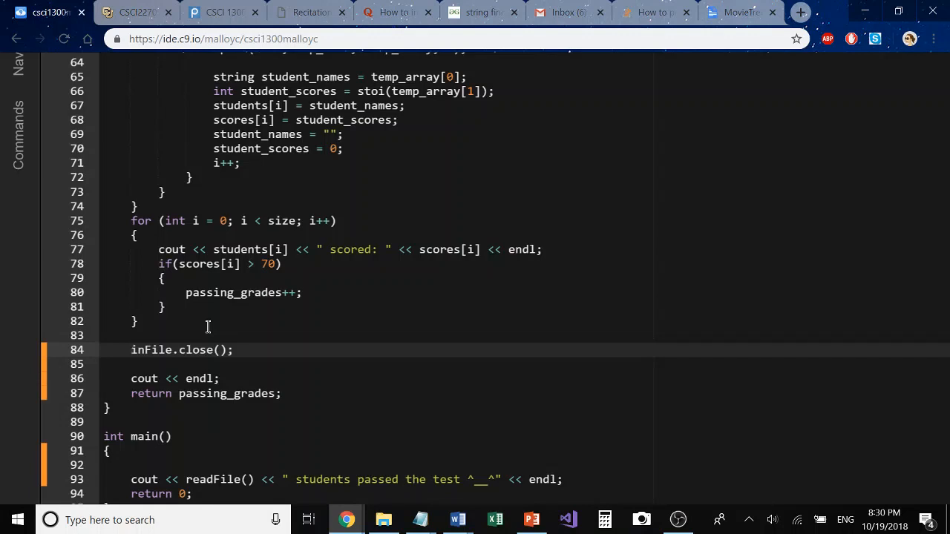
click(132, 350)
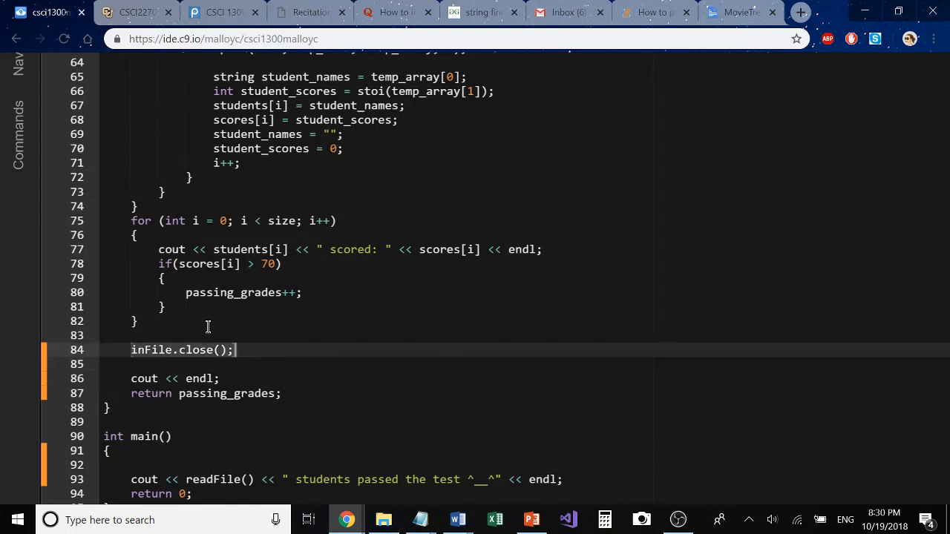
click(221, 378)
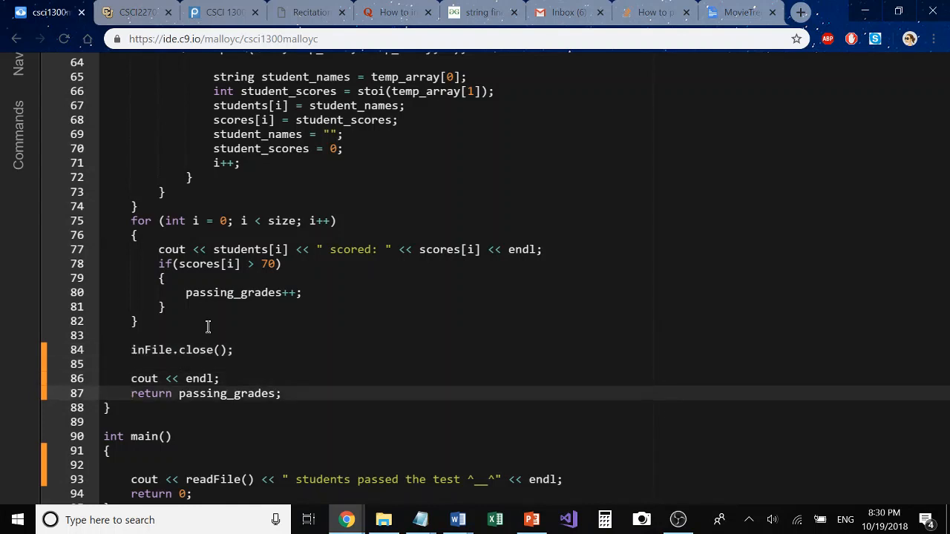
scroll(down, 3)
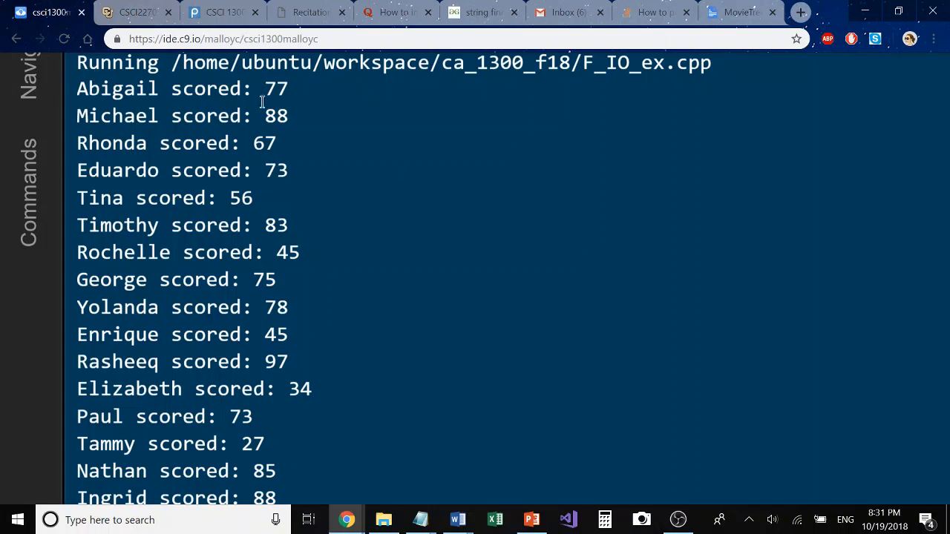
- Scroll the run output listing scores through Felicia scored: 99 and 14 students passed
scroll(down, 3)
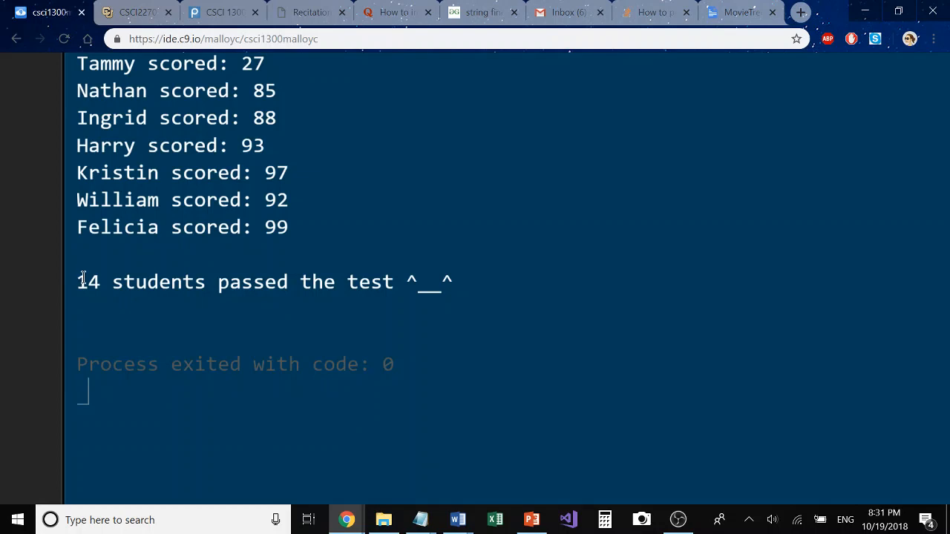
mouse_move(276, 285)
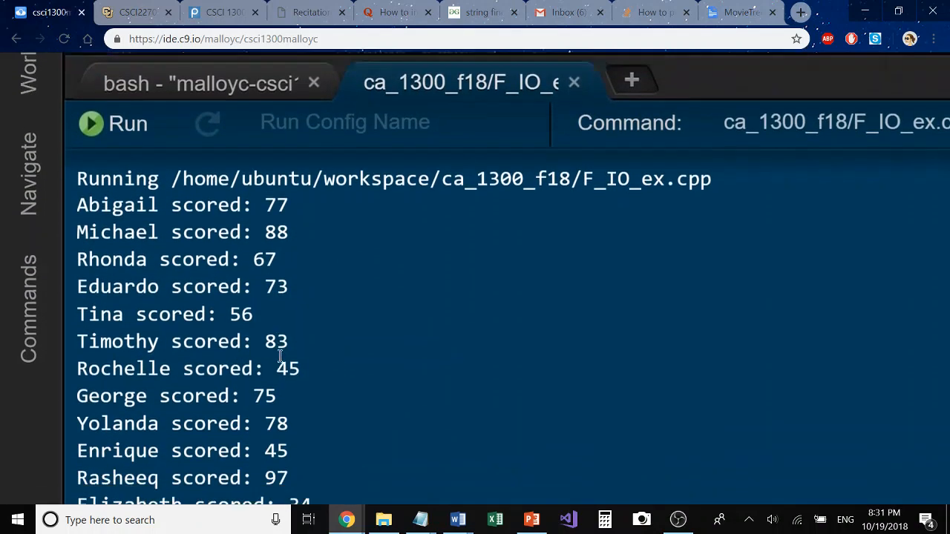
scroll(down, 3)
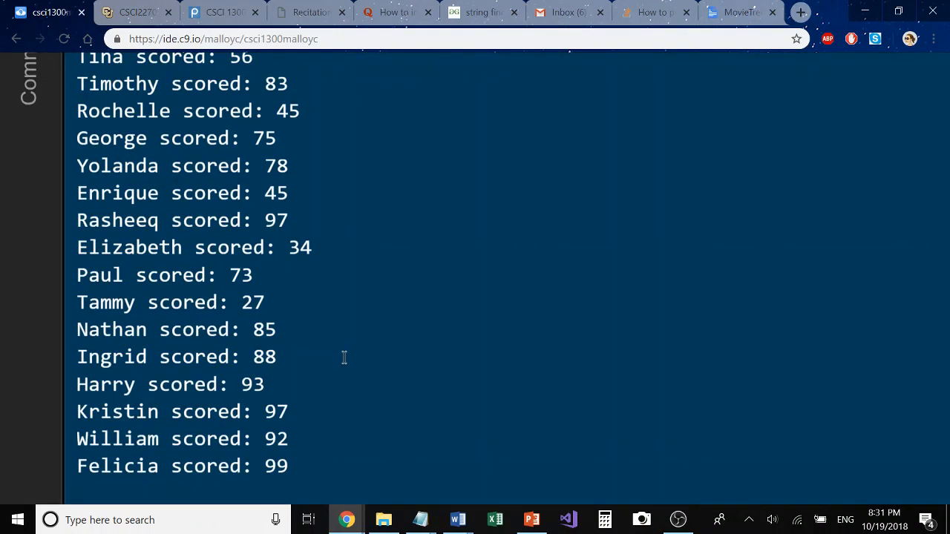